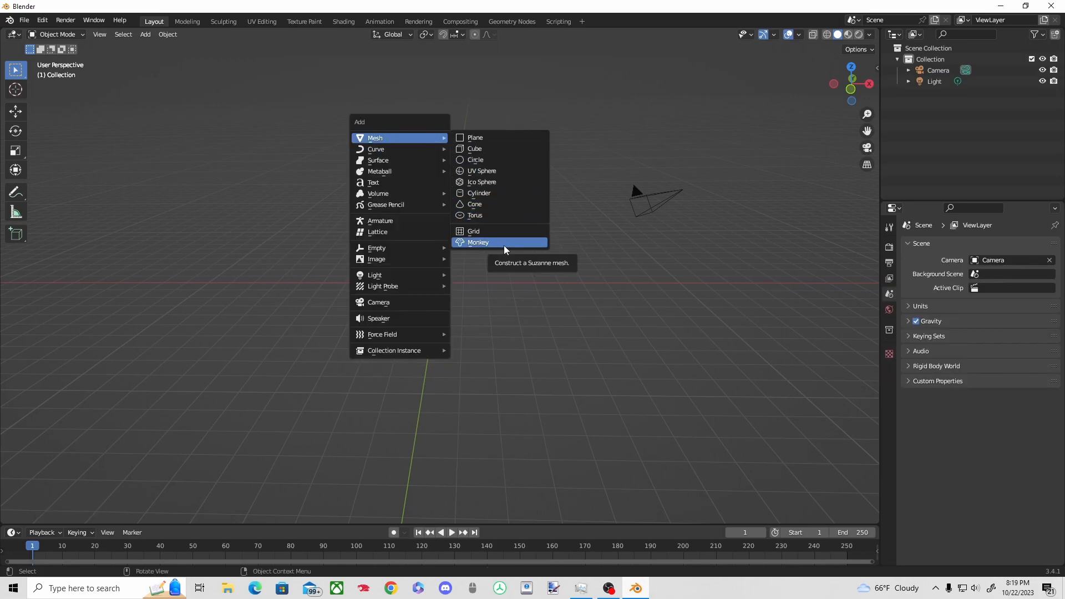
Step: Add a cylinder and taper its bottom ring down into a sharp point
click(479, 193)
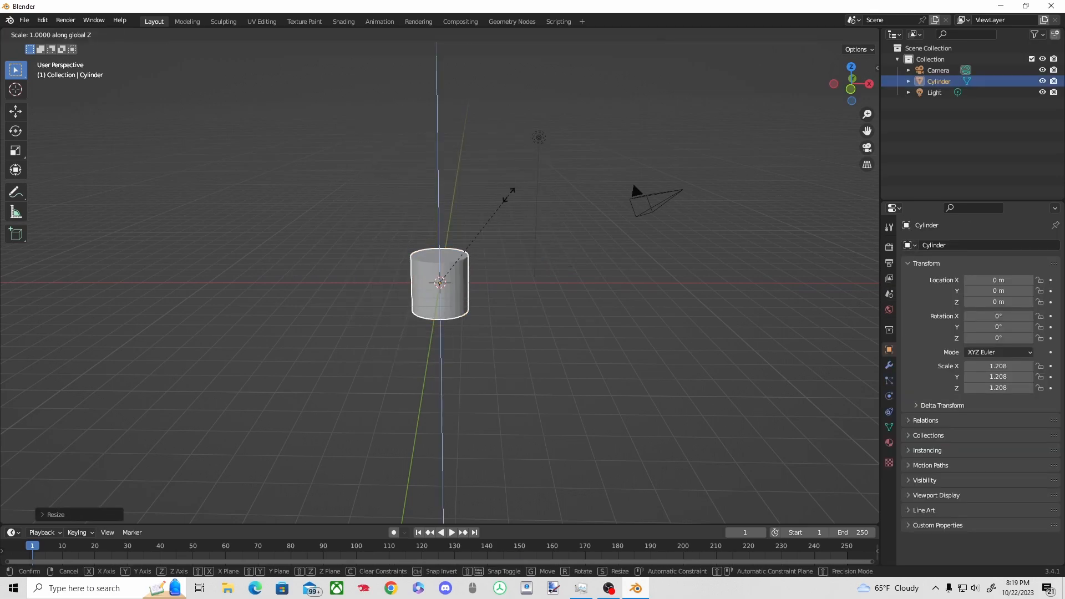
mouse_move(590, 424)
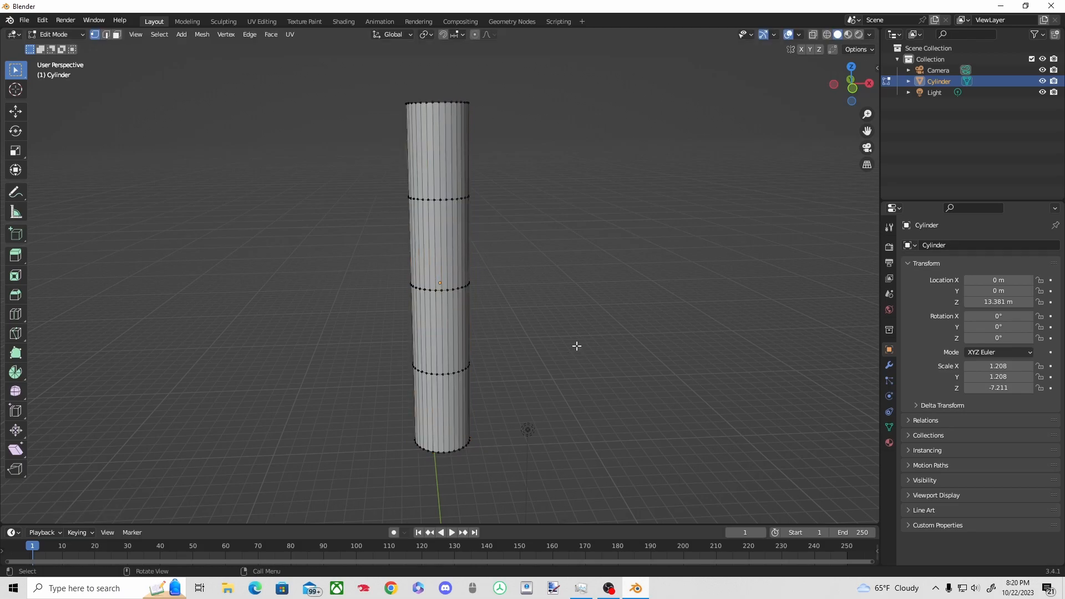
key(s)
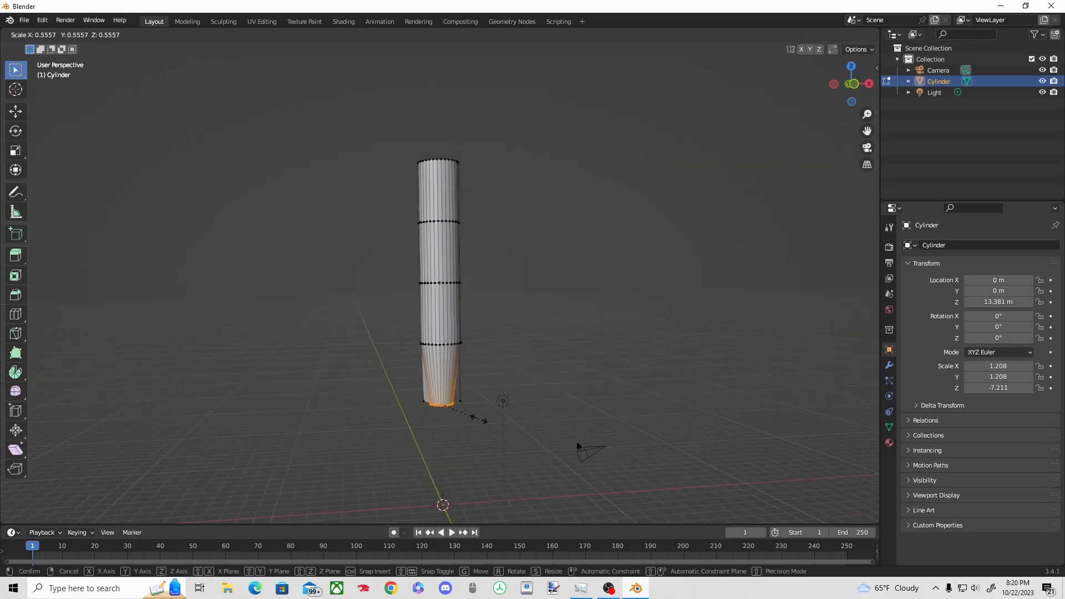
mouse_move(462, 406)
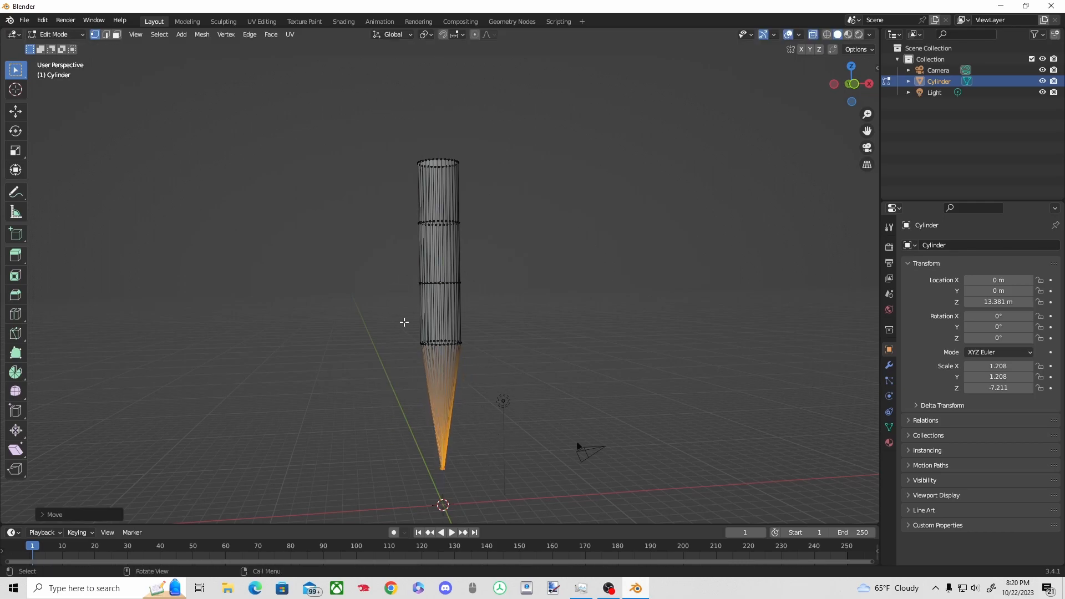
key(g)
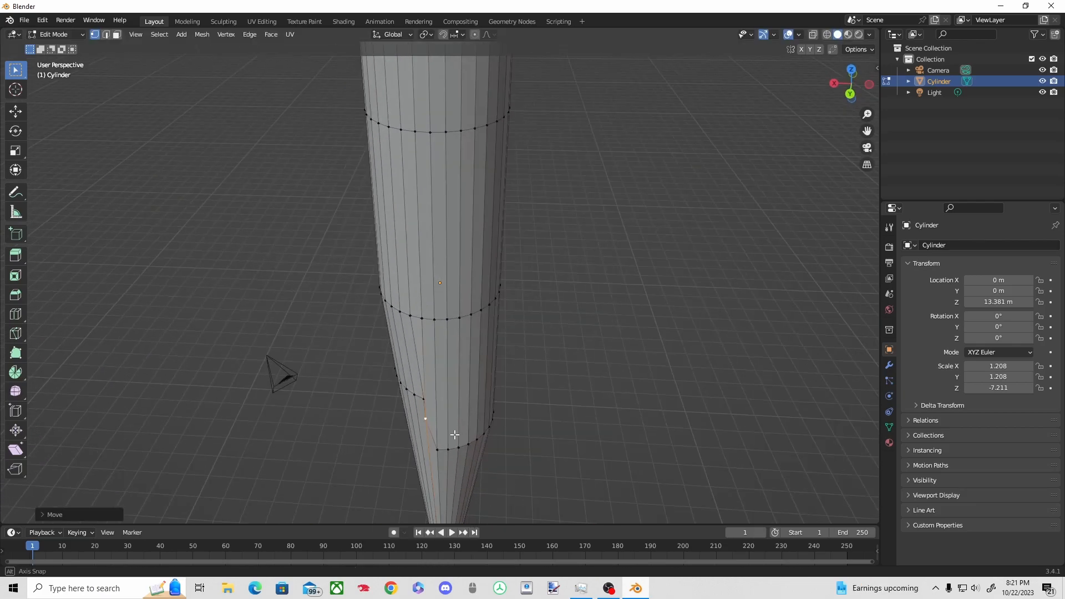
Step: Nudge the blade's lower edge loops and vertices along Z for an uneven, angled profile
key(g)
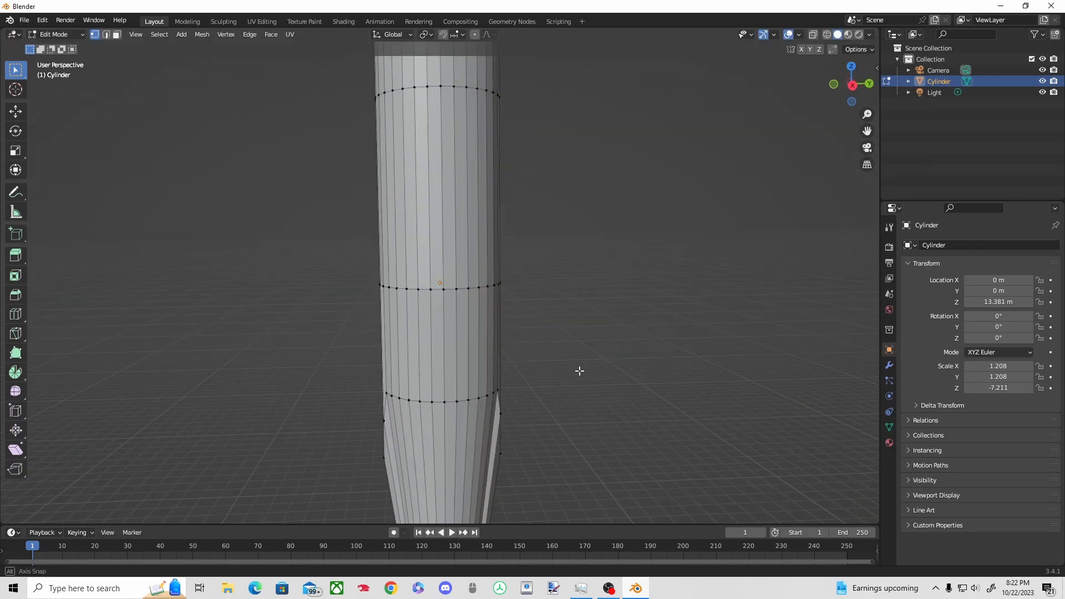
key(g)
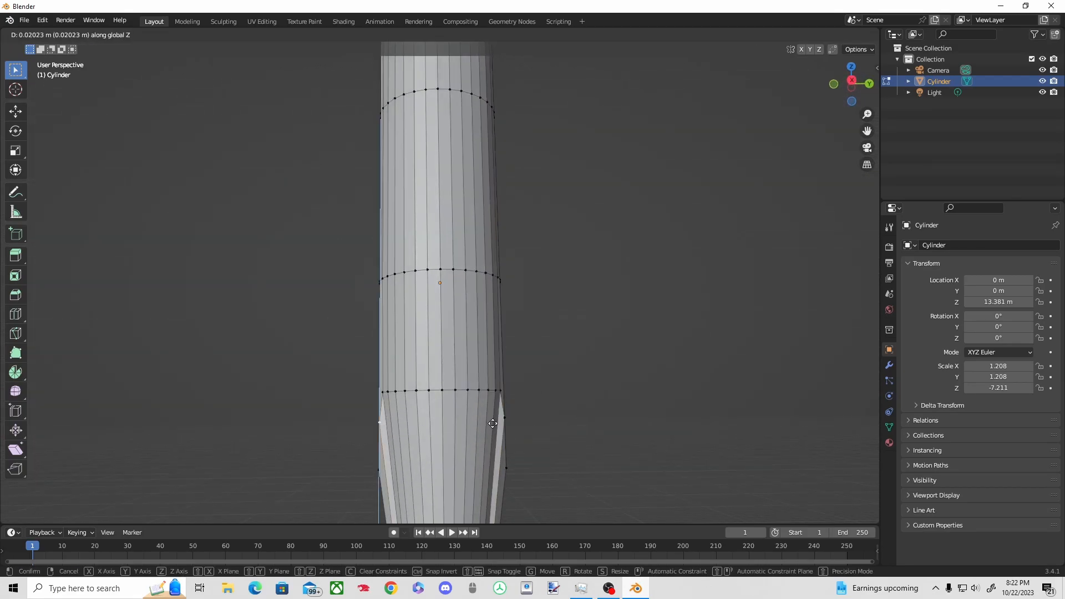
mouse_move(434, 409)
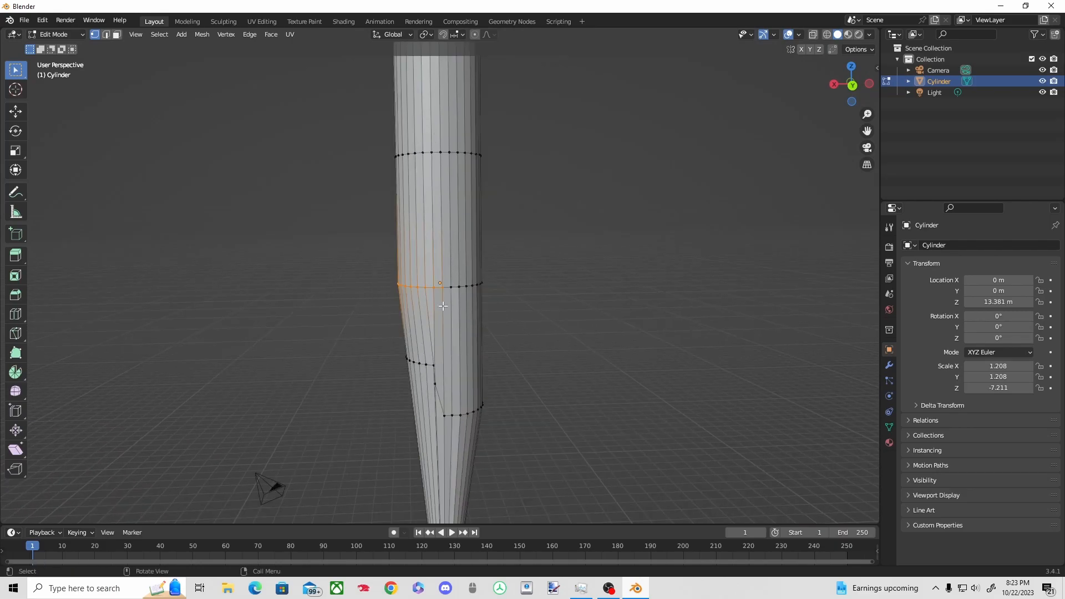
drag(442, 272, 407, 251)
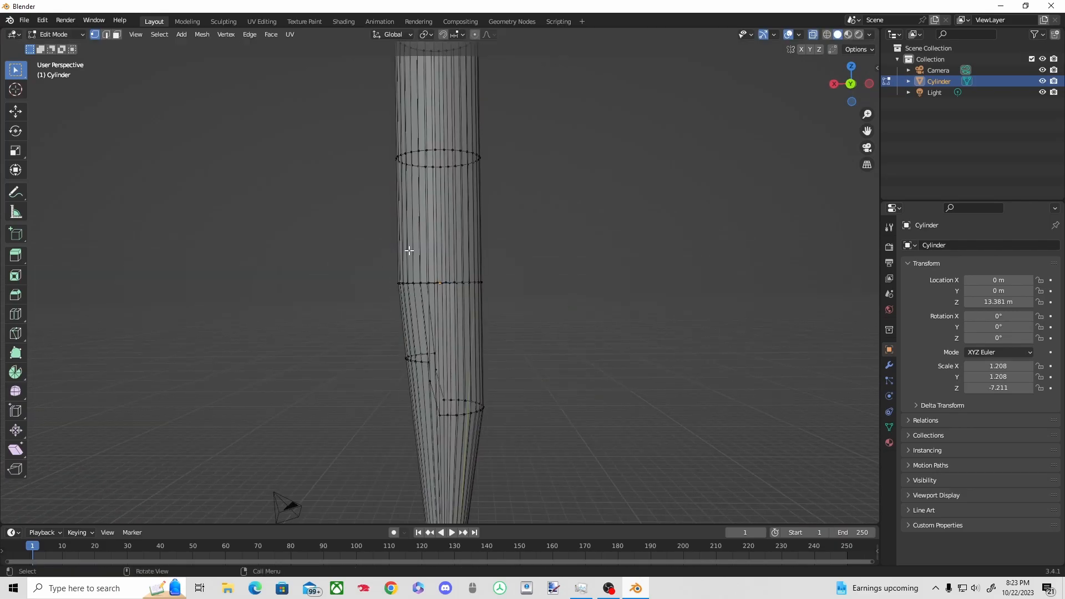
click(407, 282)
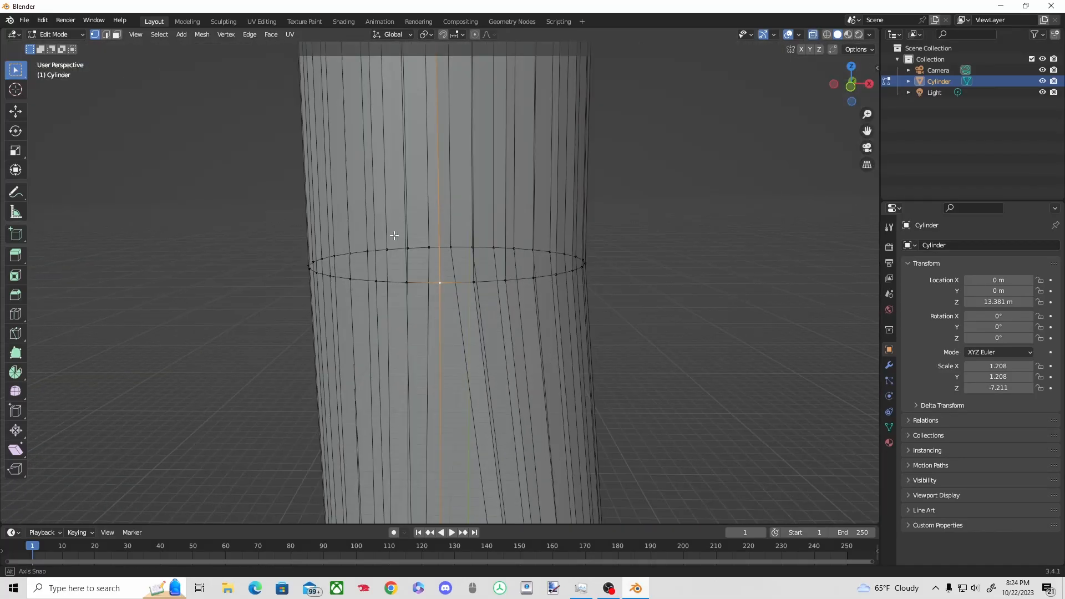
Step: Scale the selected edge ring outward to widen the blade's upper section
key(s)
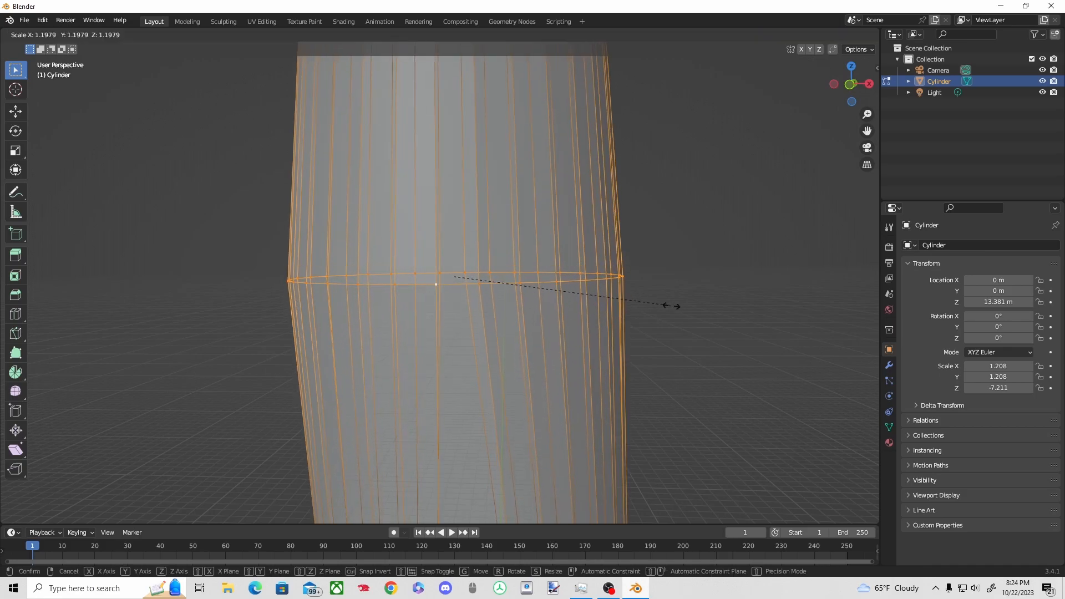
click(623, 320)
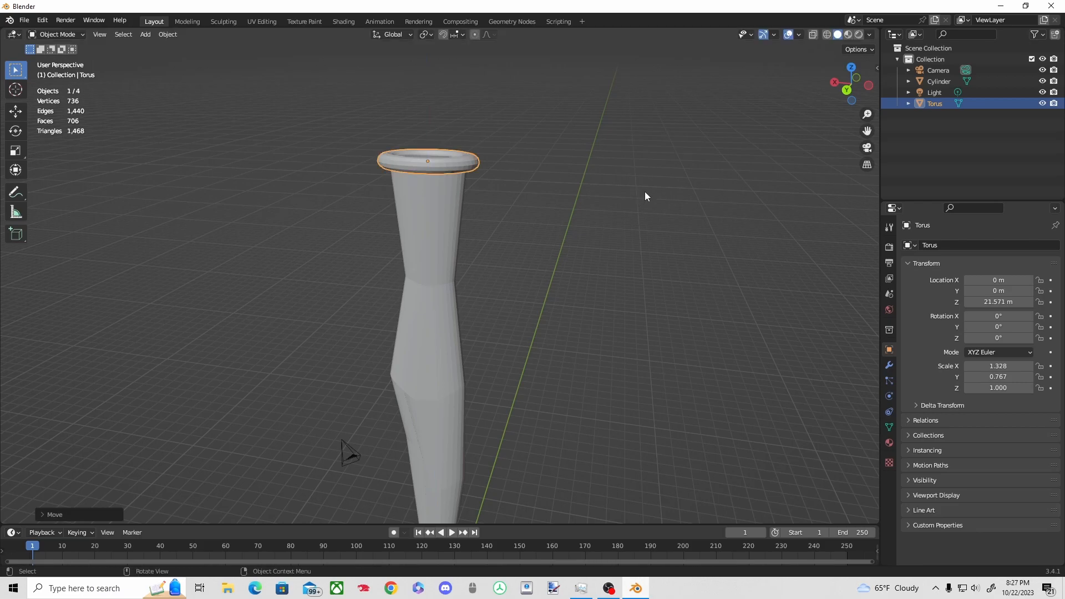
Step: Deselect all, add a slim cylinder, and stretch it vertically into the handle
key(s)
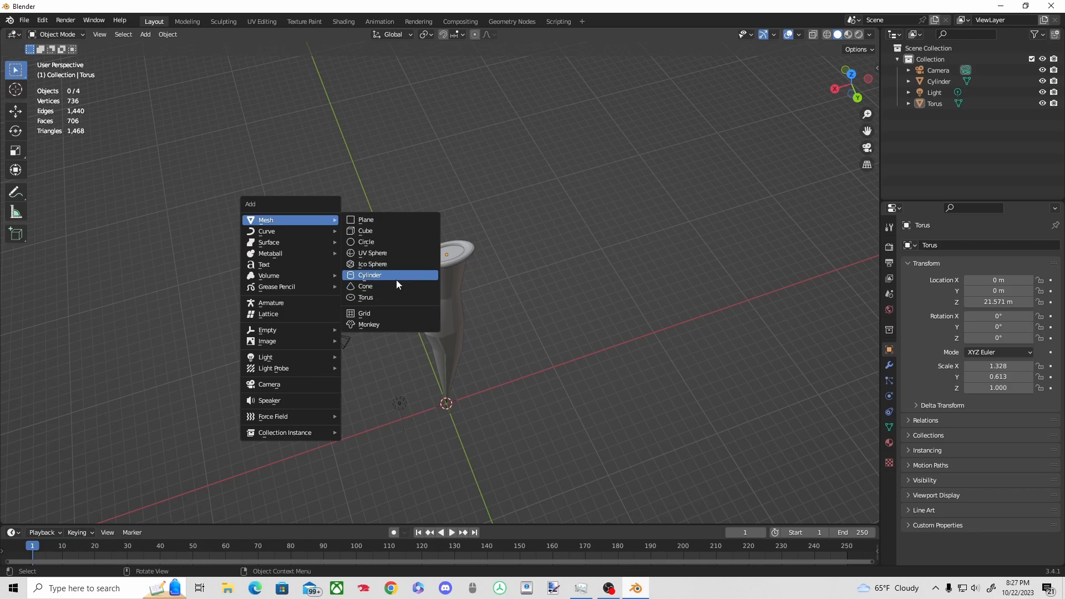
click(369, 275)
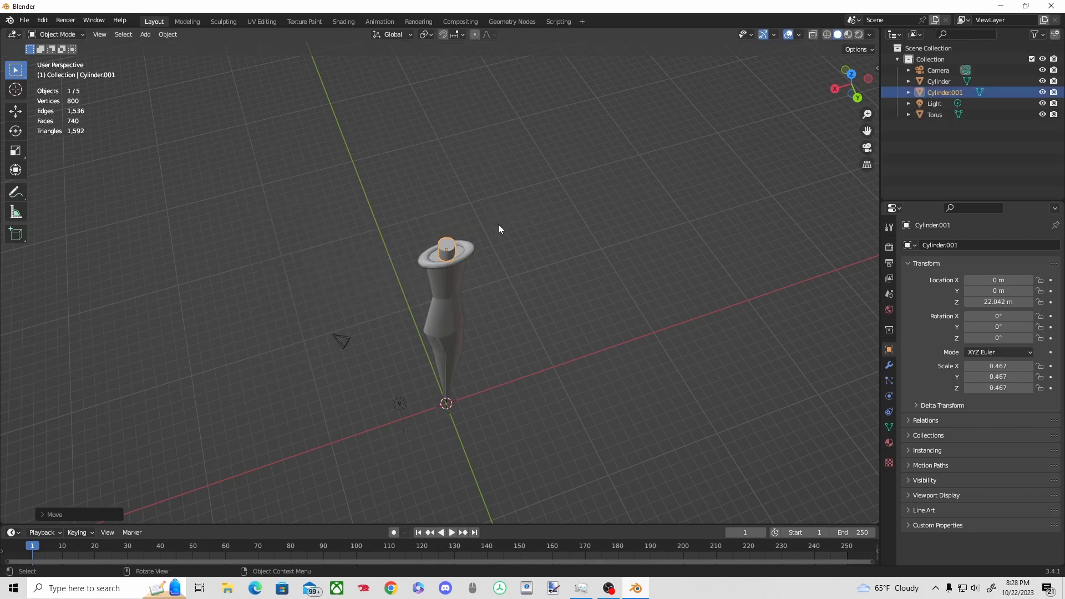
key(s)
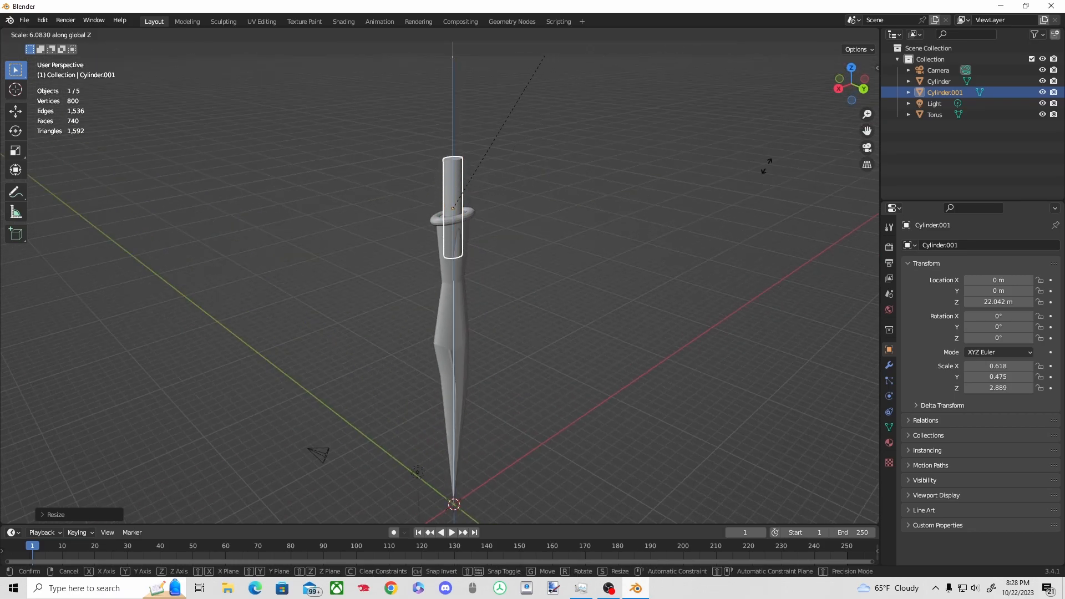
mouse_move(399, 309)
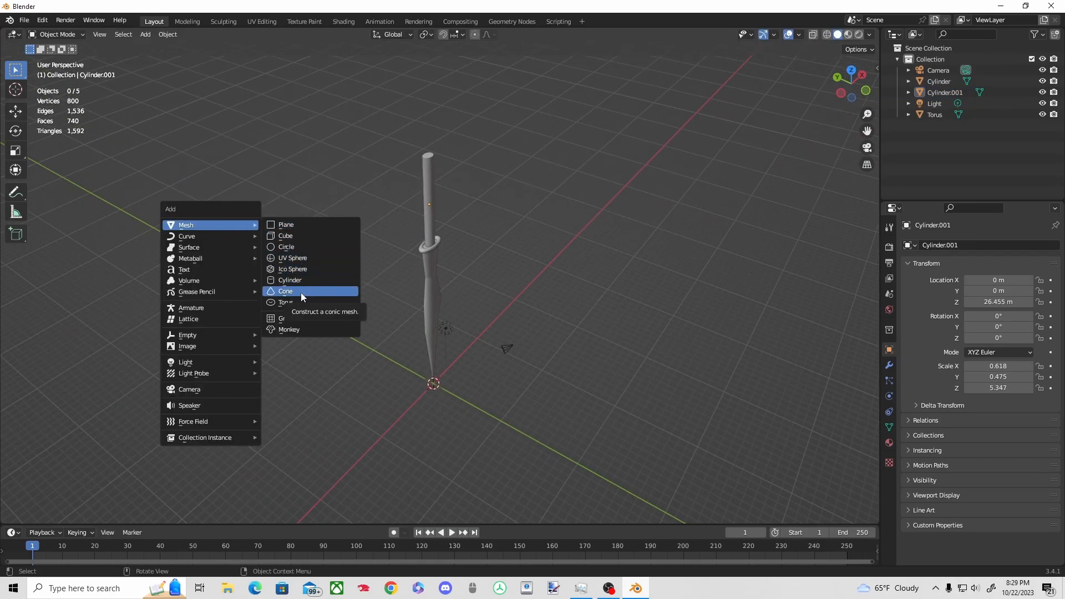
Step: Add a cone atop the handle and scale it down into a pointed pommel
click(285, 291)
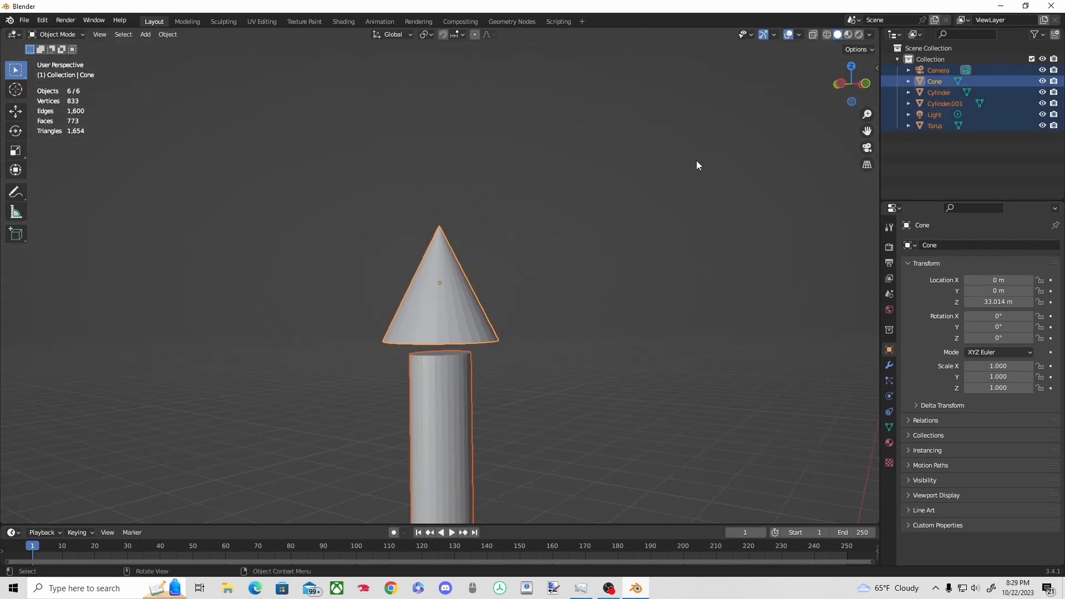
key(Tab)
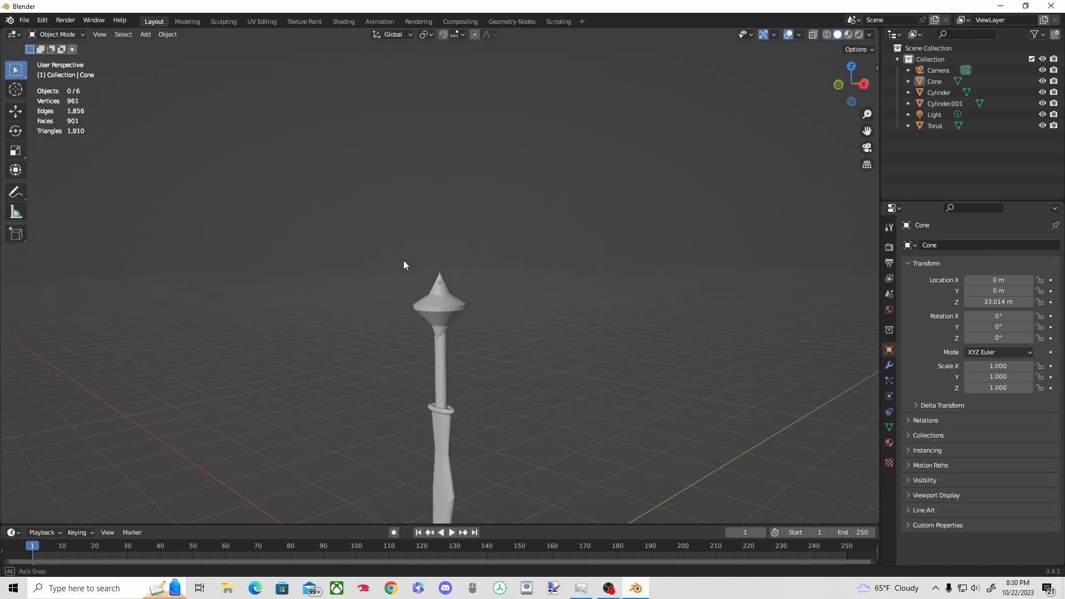
key(s)
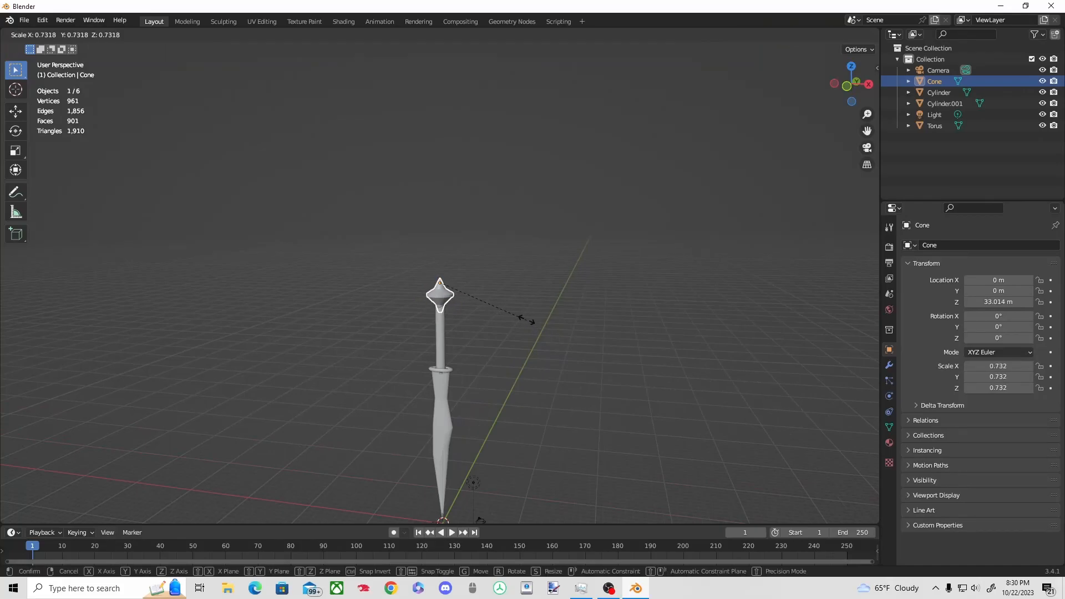
click(539, 288)
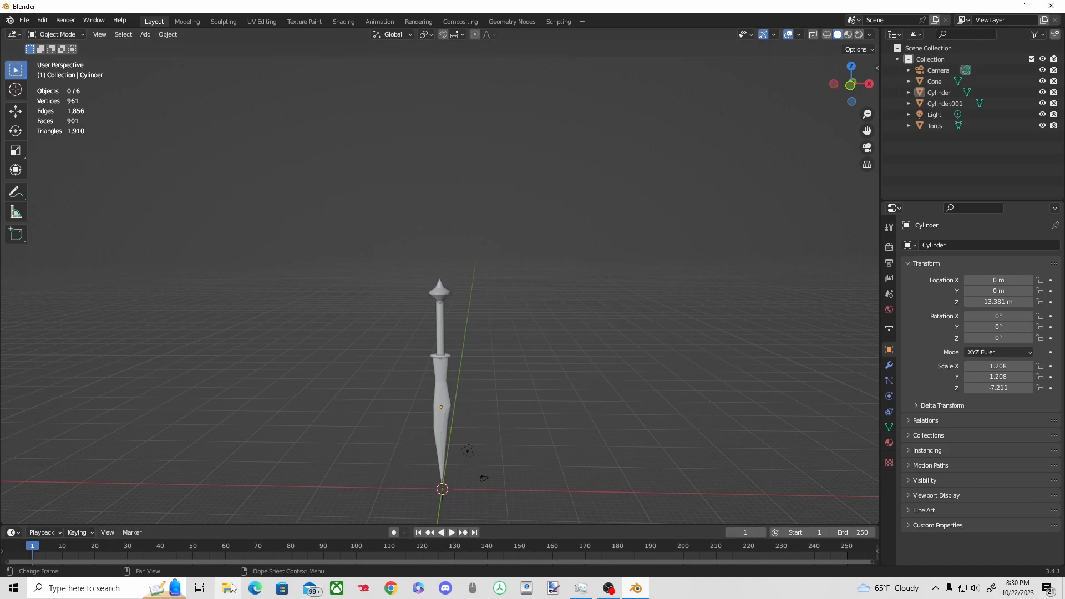
Step: Search Chrome for 'steel texture' and save a steel texture image
click(228, 588)
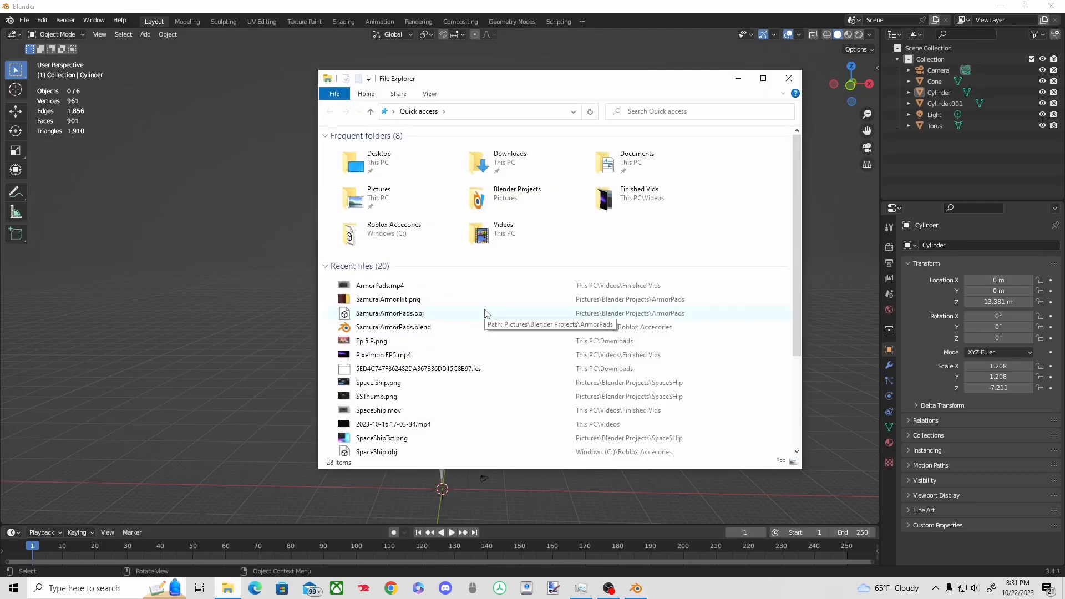
click(391, 588)
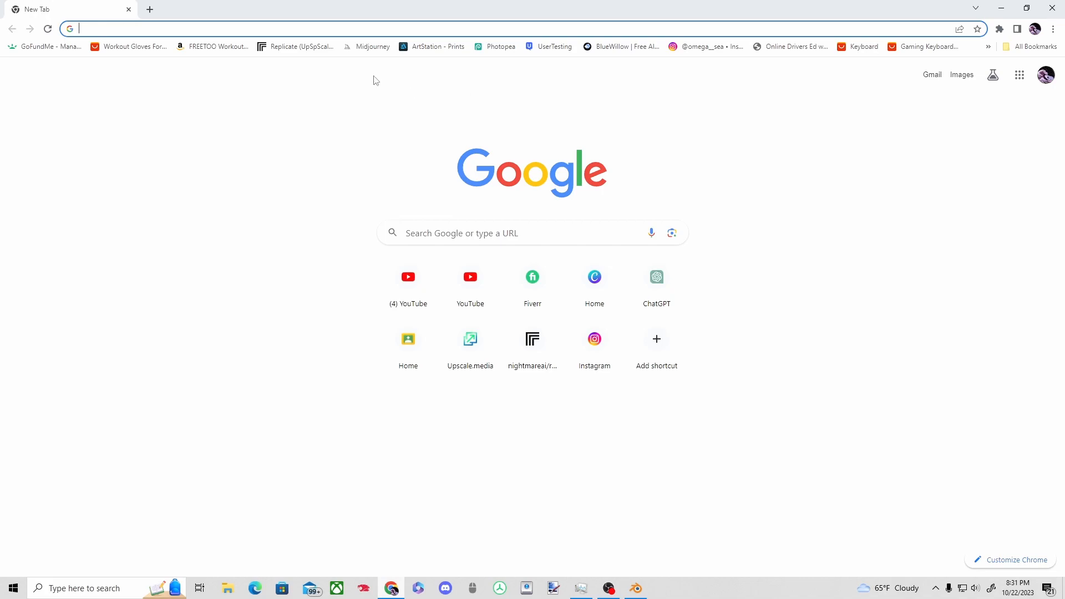
text(steel texture)
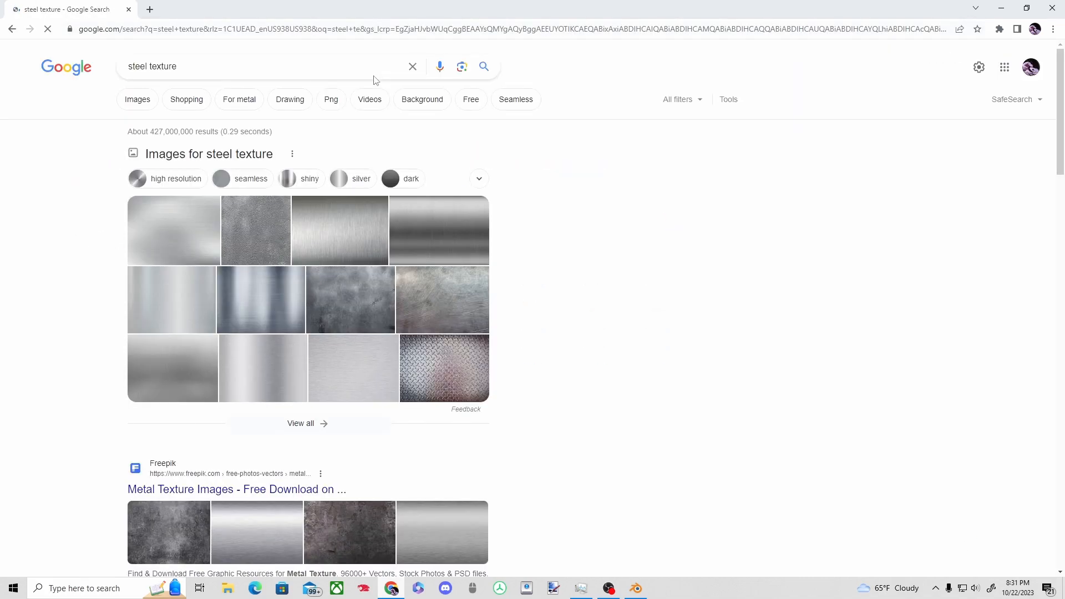
right_click(655, 249)
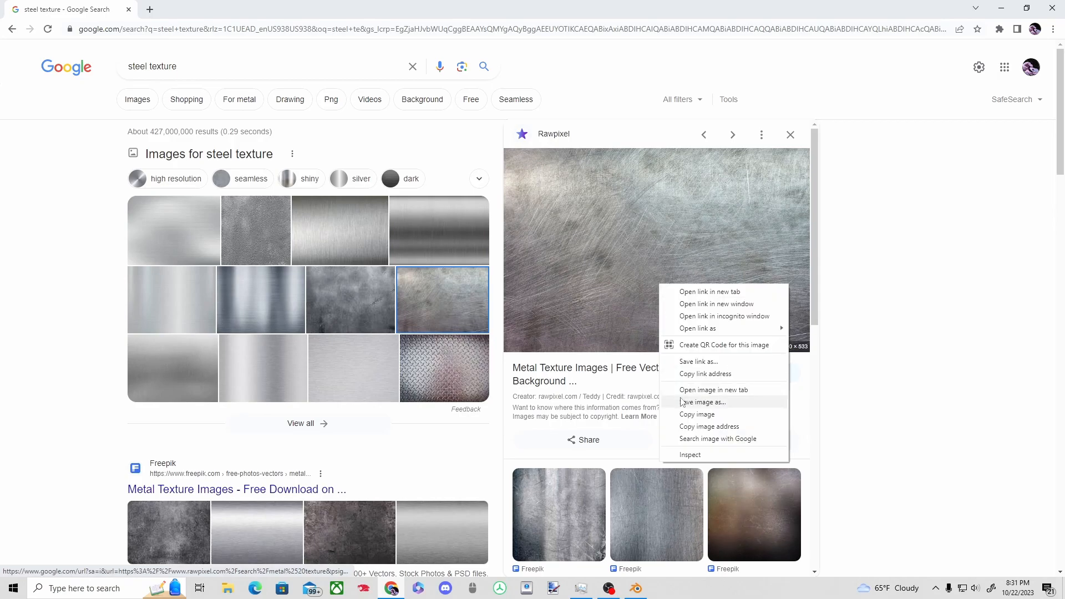
mouse_move(738, 482)
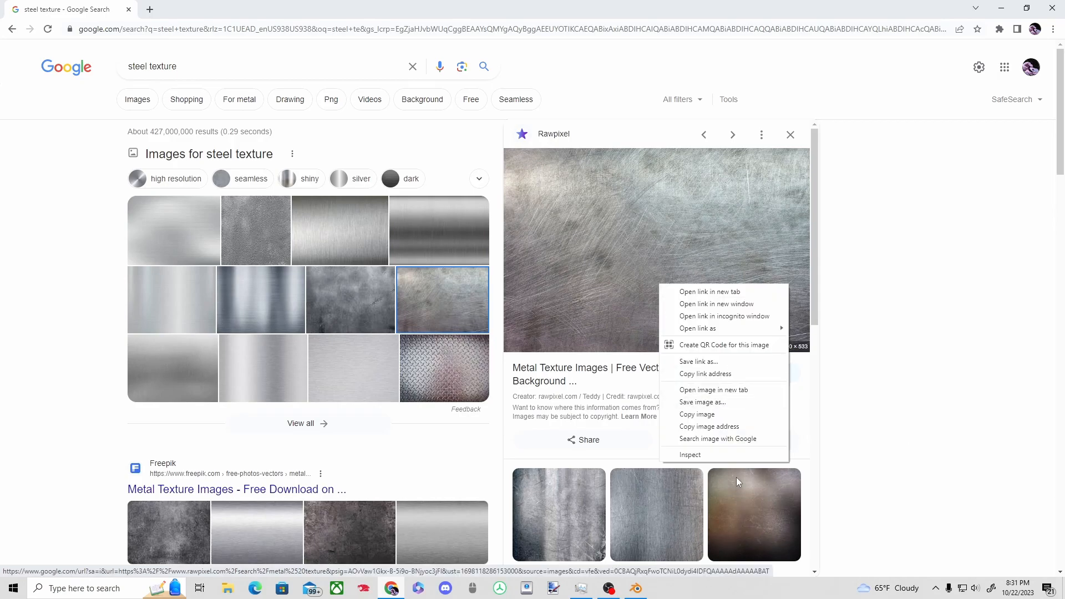
click(701, 401)
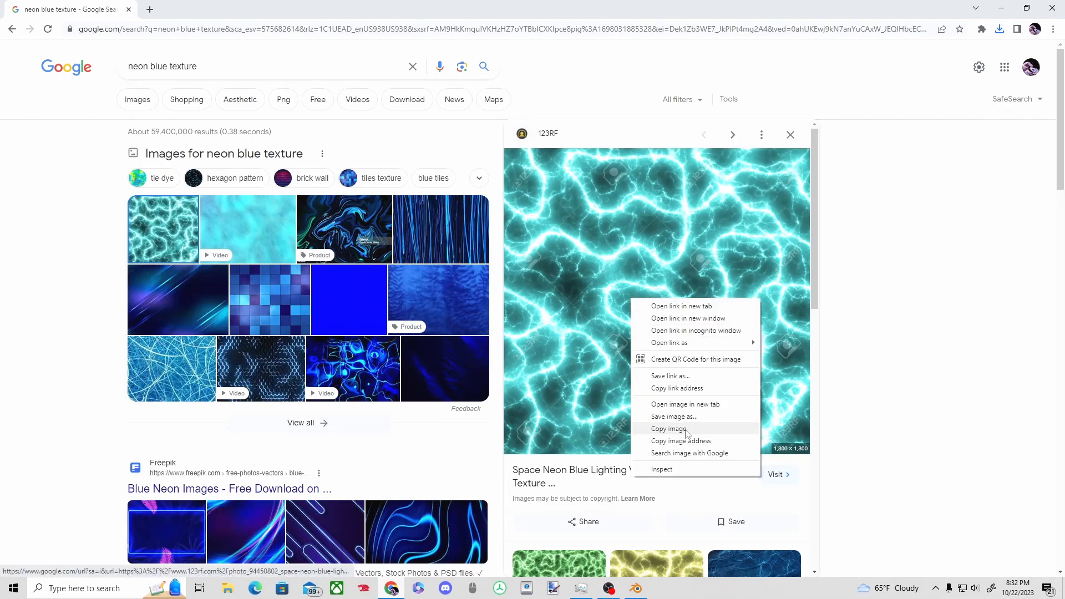
Step: Search 'wood texture' and save a wood image, then pick a gold texture image
click(106, 125)
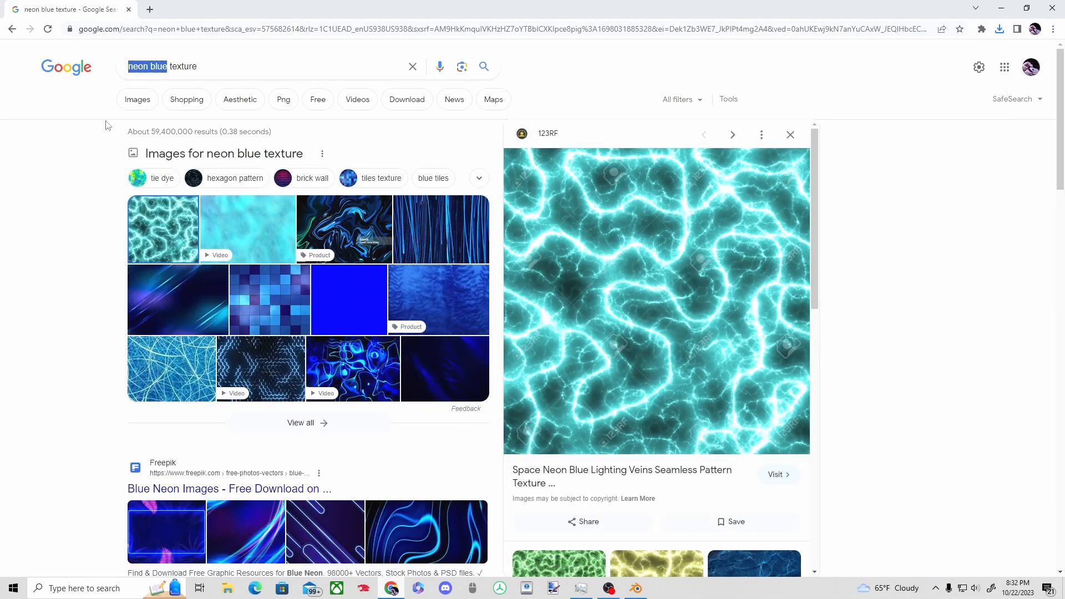
text(wood texture)
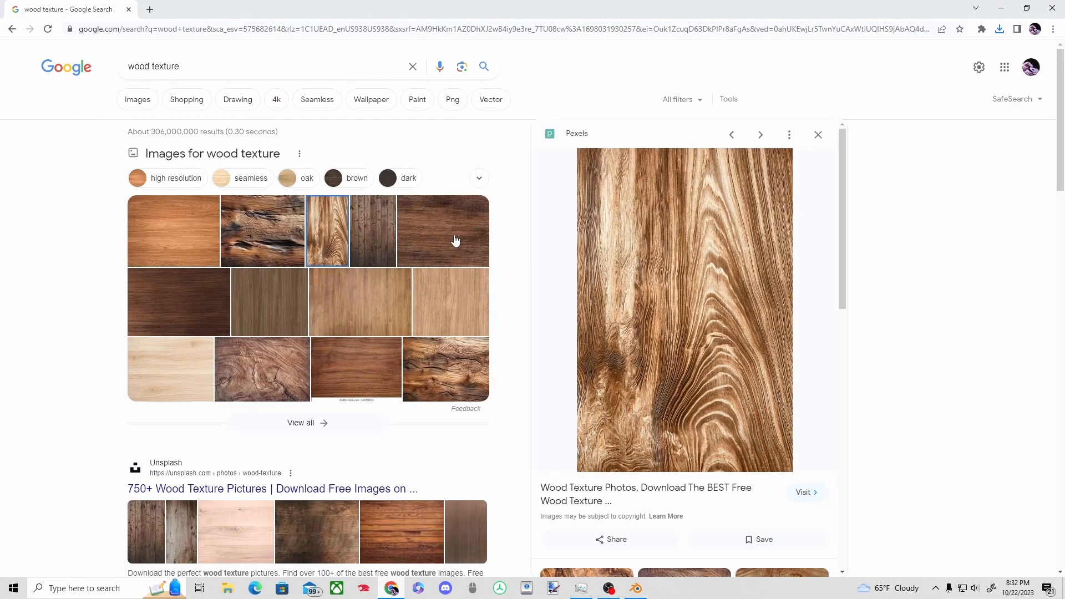
right_click(683, 309)
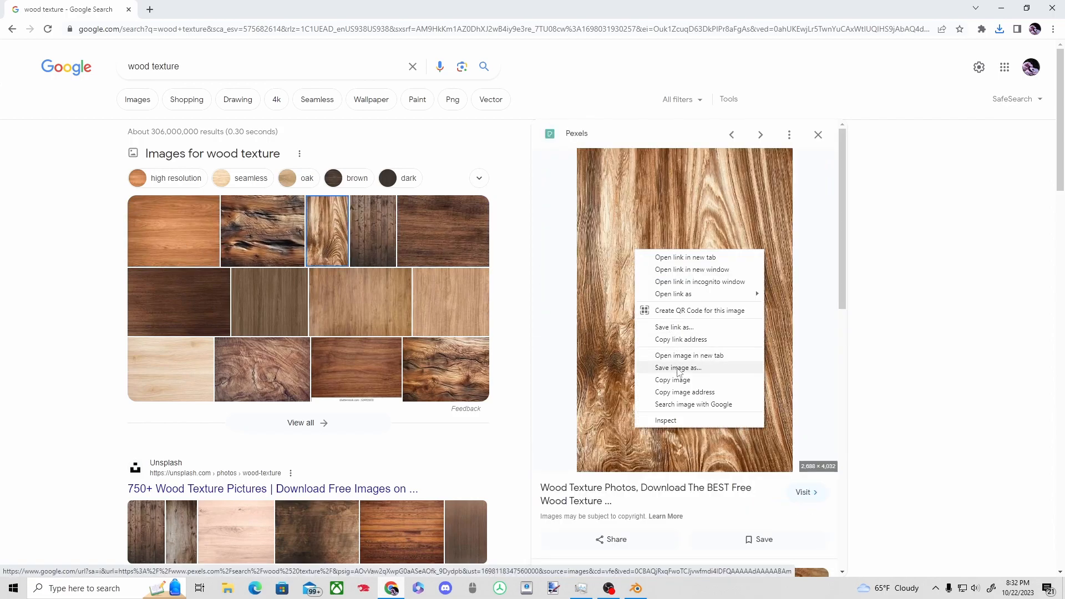
click(95, 72)
text(gol)
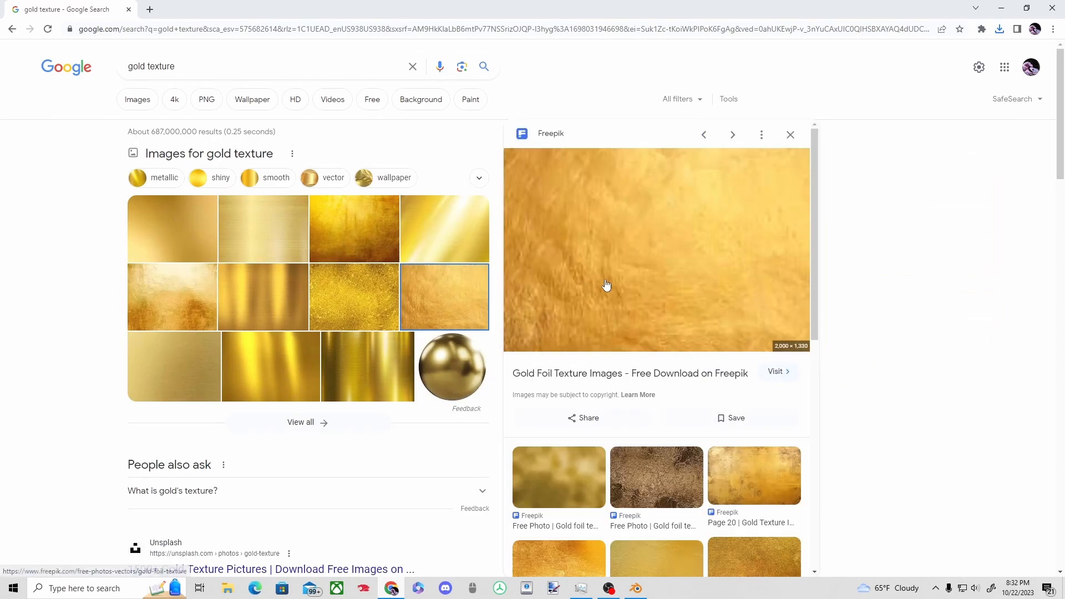
click(354, 297)
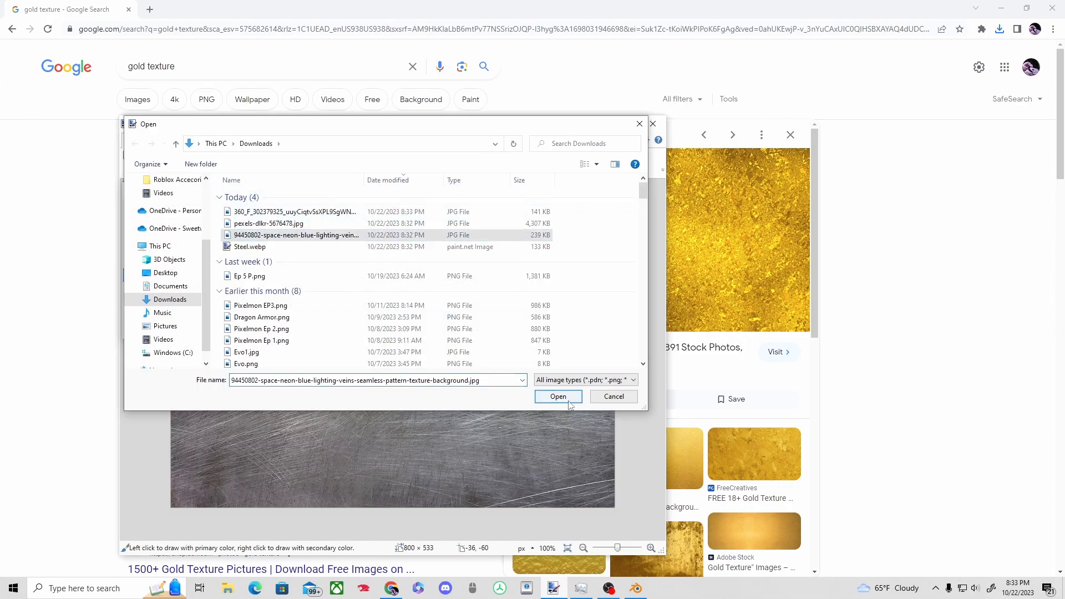
Step: Open the texture files, switch to Steel.webp, and enlarge its canvas size
click(558, 396)
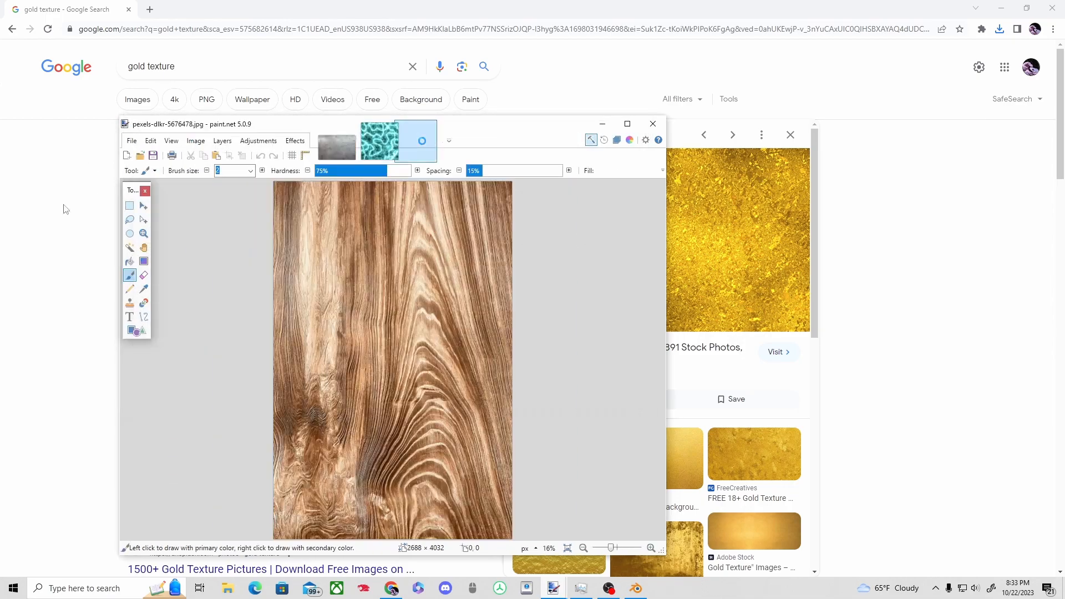
click(336, 142)
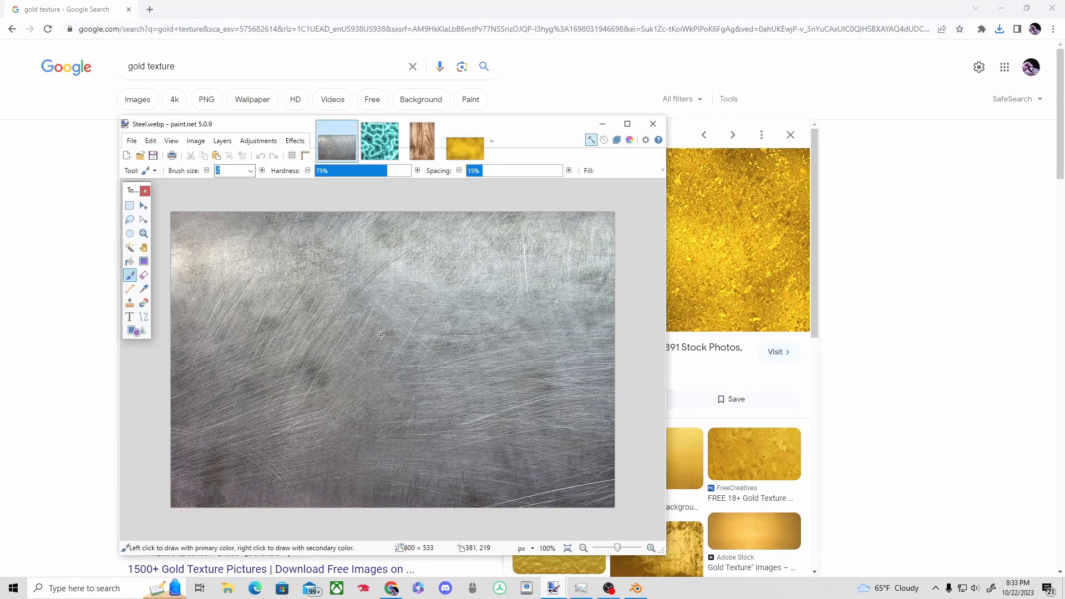
click(195, 141)
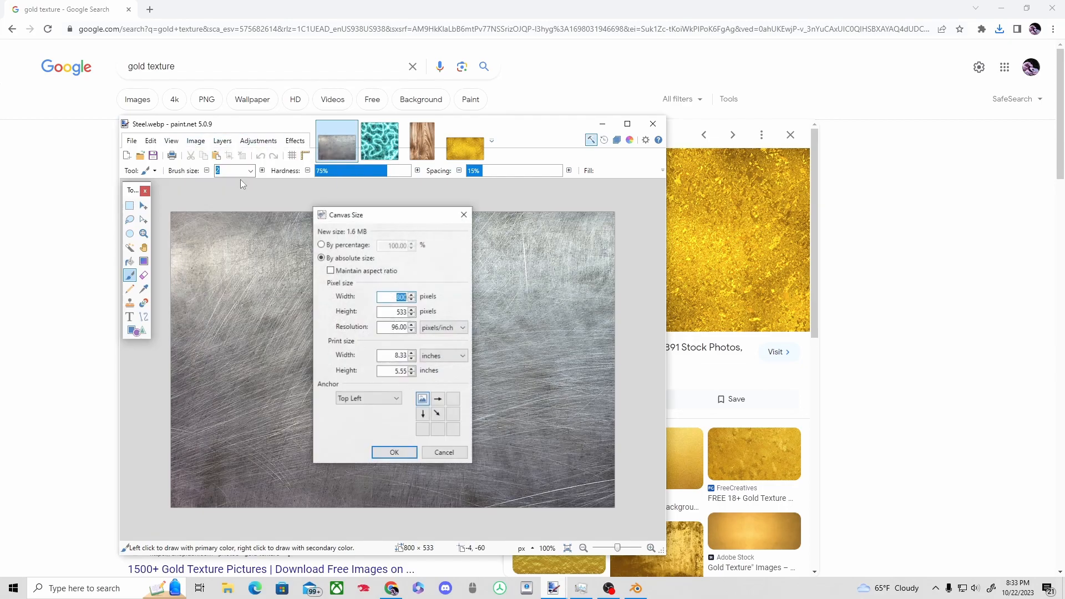
click(394, 453)
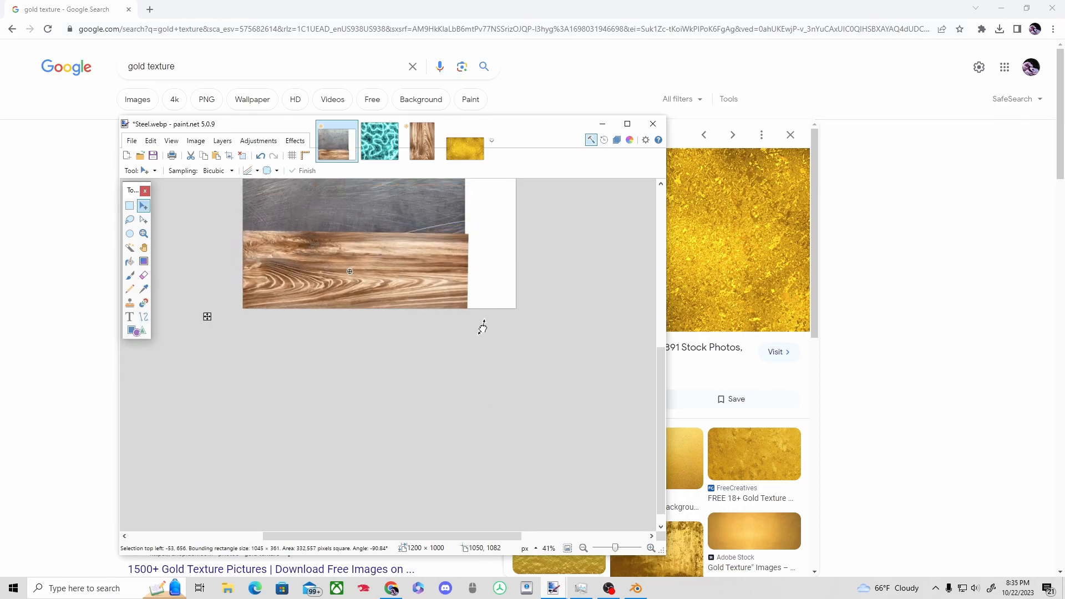
Step: Copy the gold and neon textures into the steel composite as strip and layer
click(465, 141)
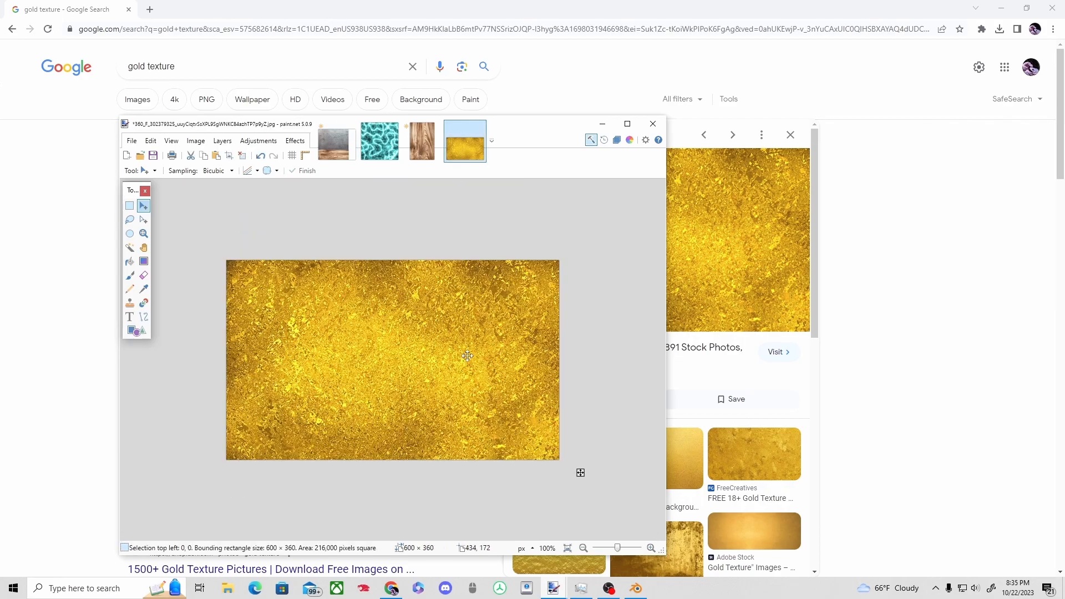
click(335, 141)
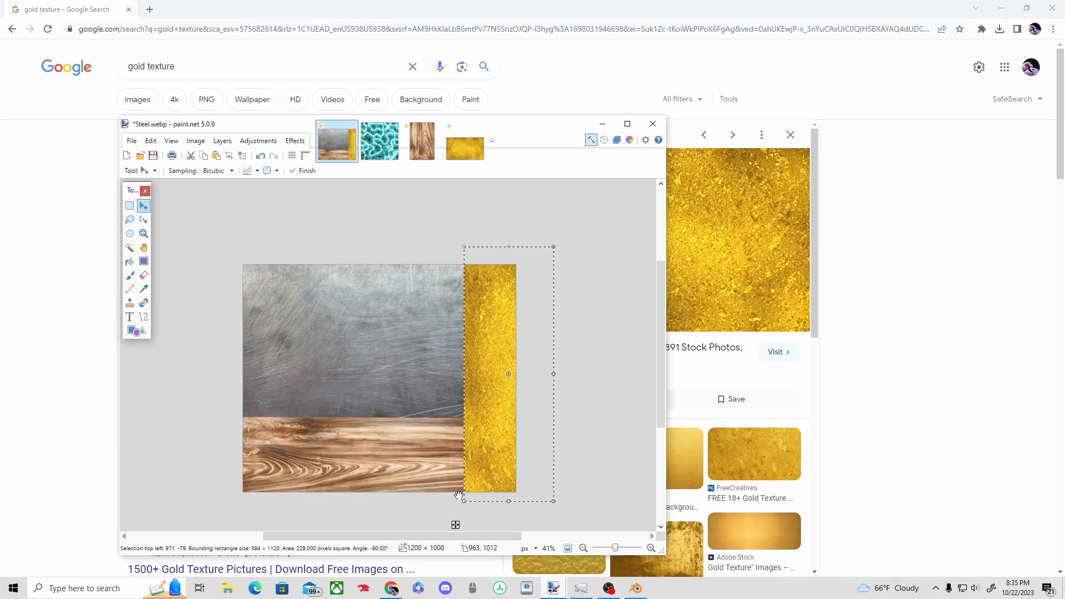
click(379, 141)
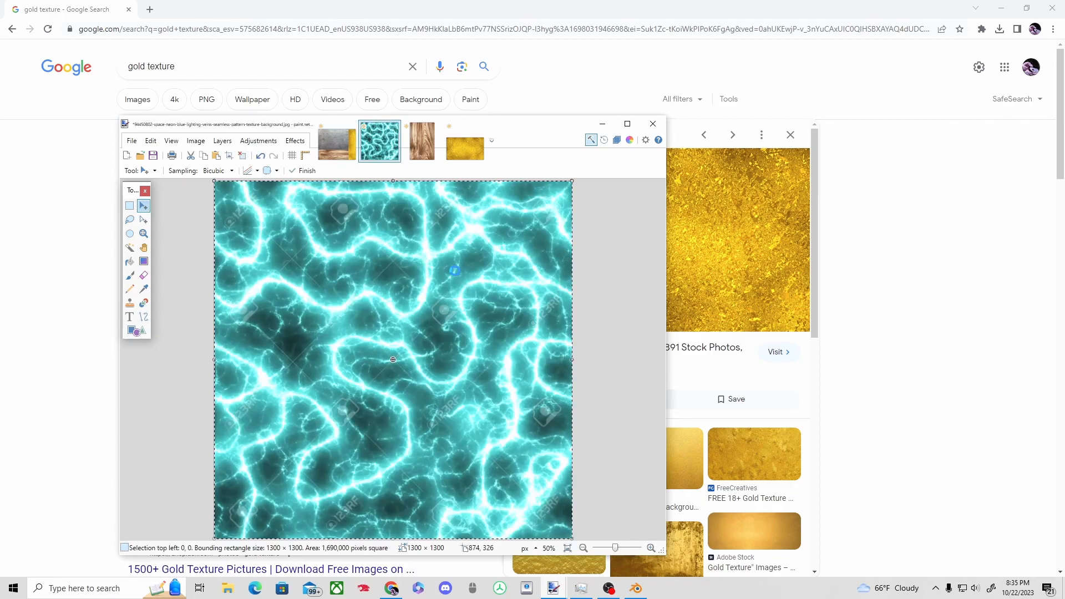
click(336, 142)
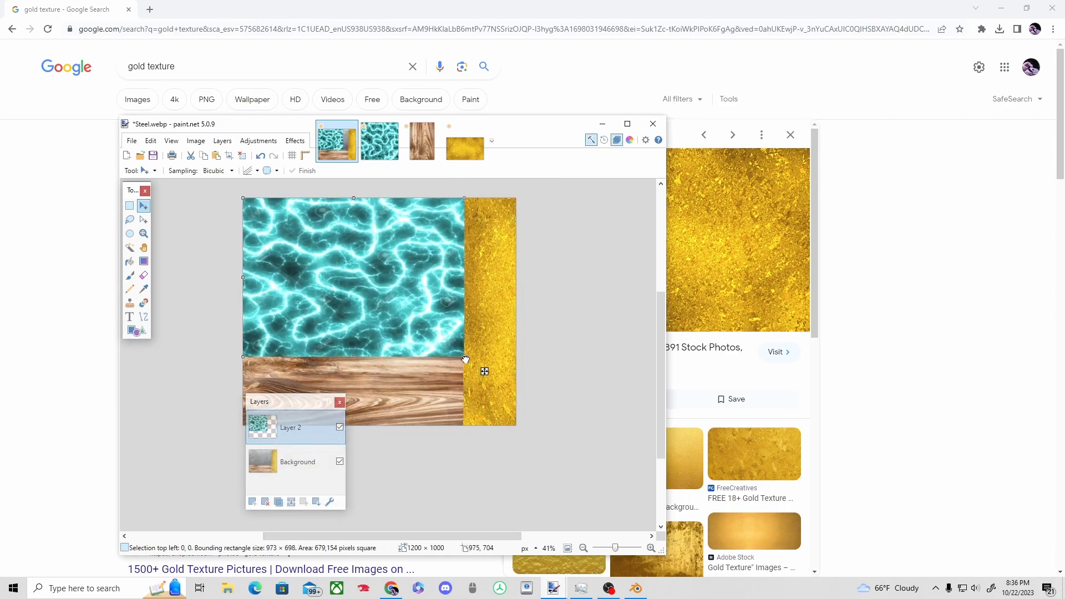
Step: Try several blend modes on the neon layer and settle on Difference
double_click(290, 427)
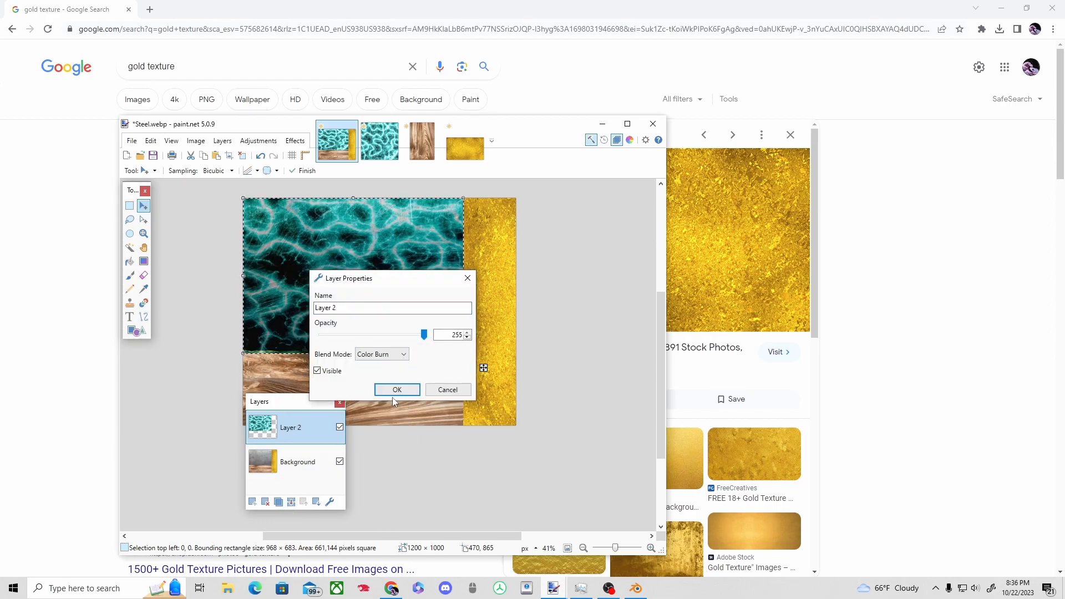
click(380, 354)
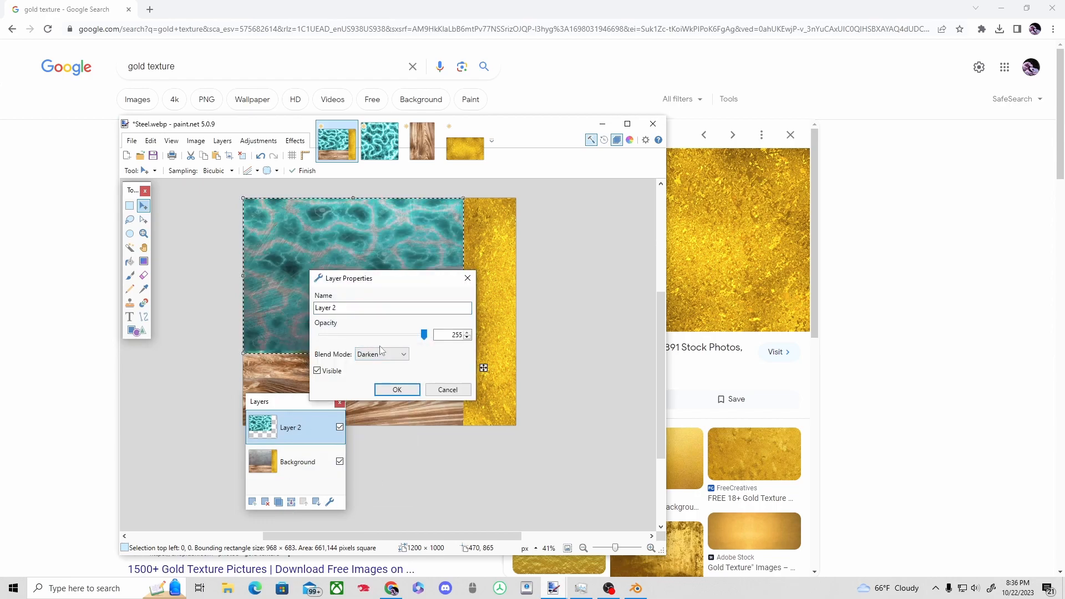
click(381, 353)
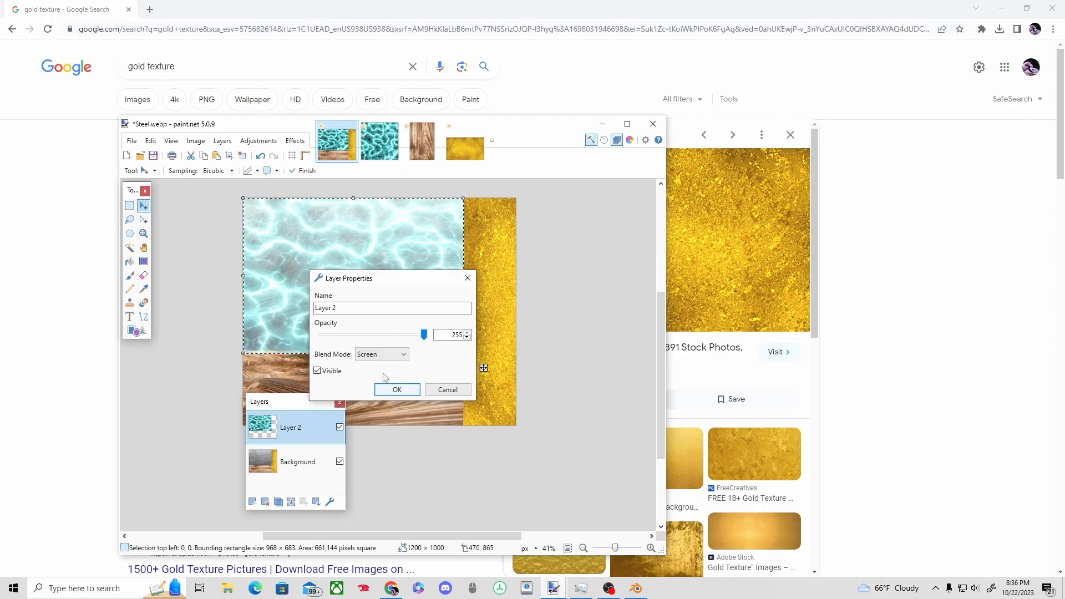
click(381, 354)
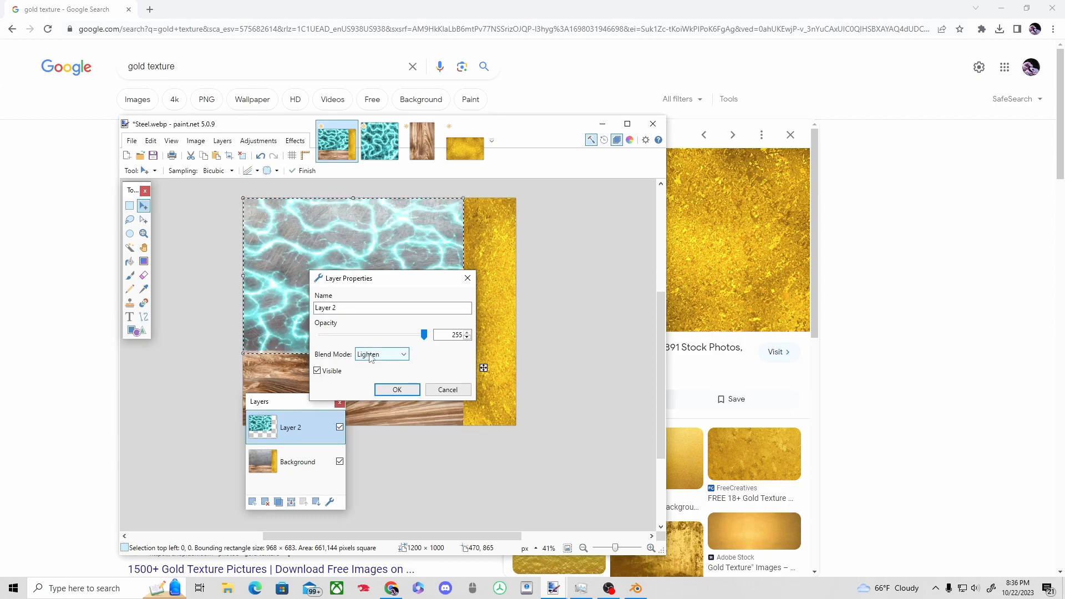
click(381, 353)
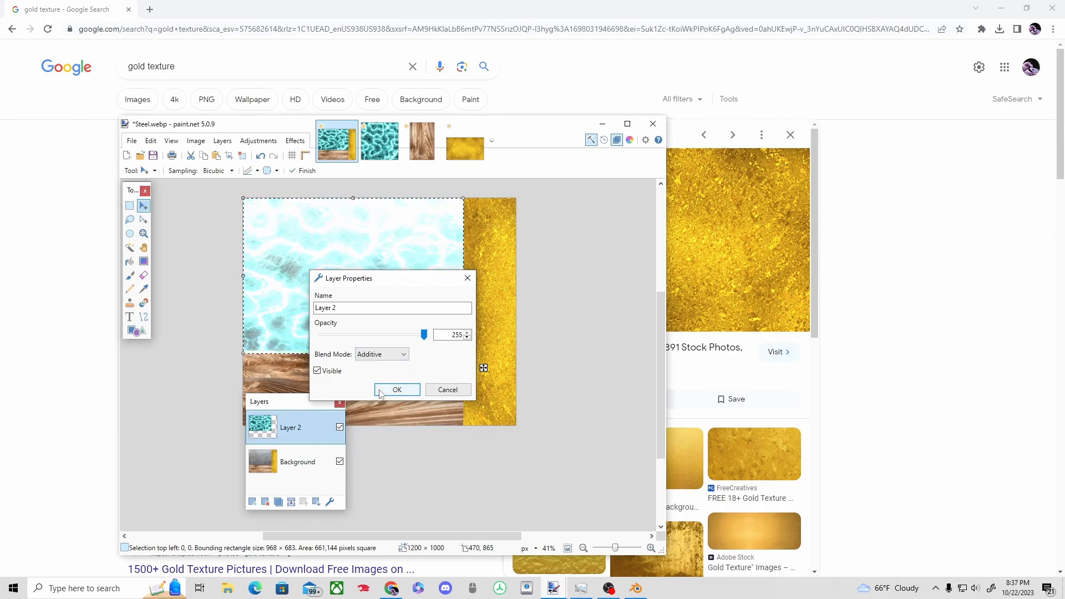
click(380, 353)
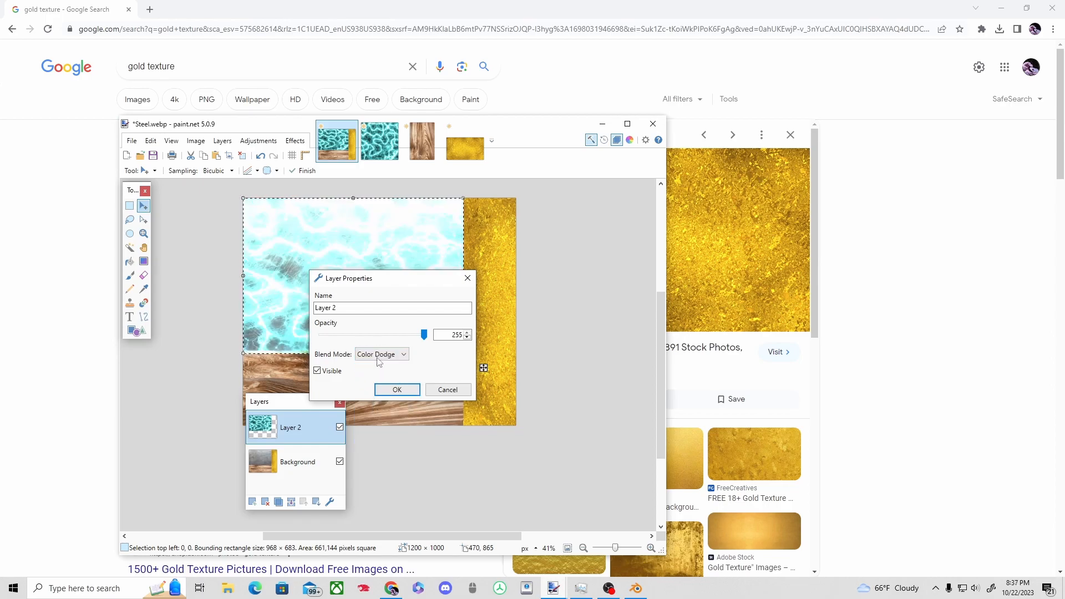
click(381, 353)
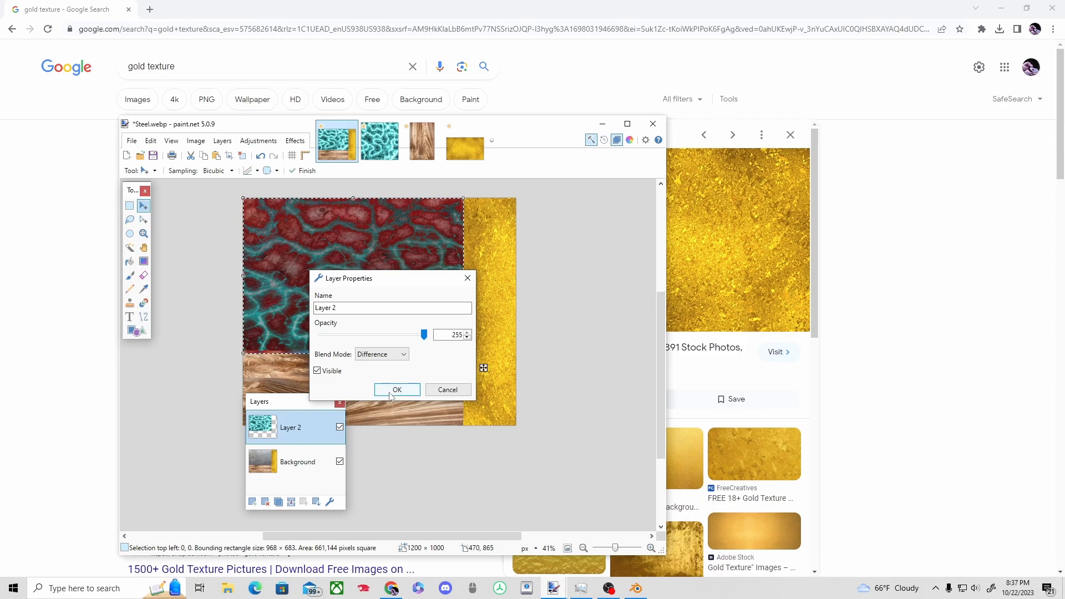
click(132, 141)
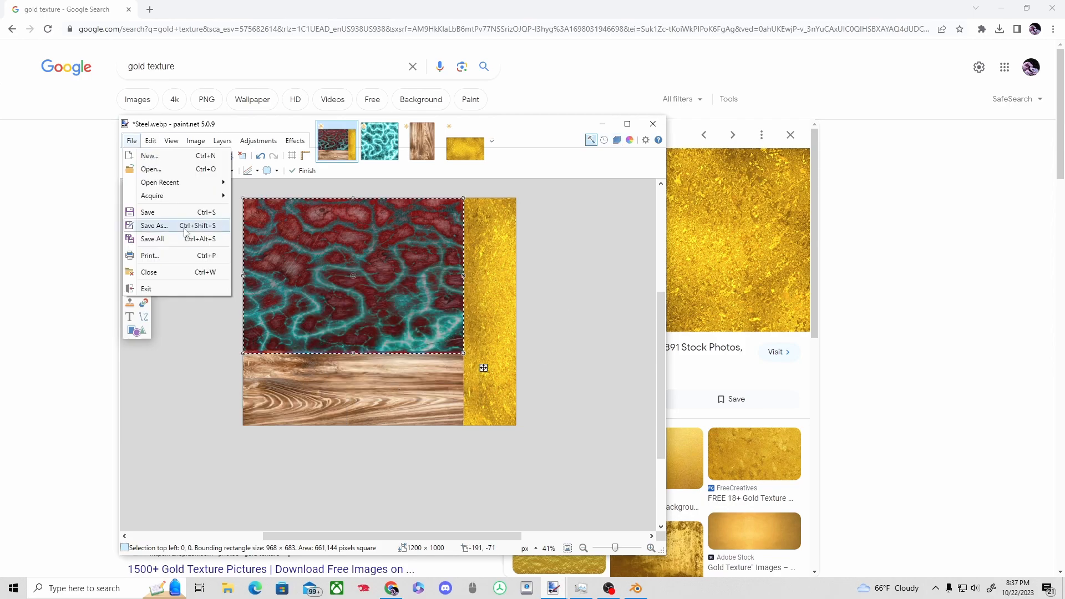
Step: Save the flattened composite as SwordTXT.png
click(154, 224)
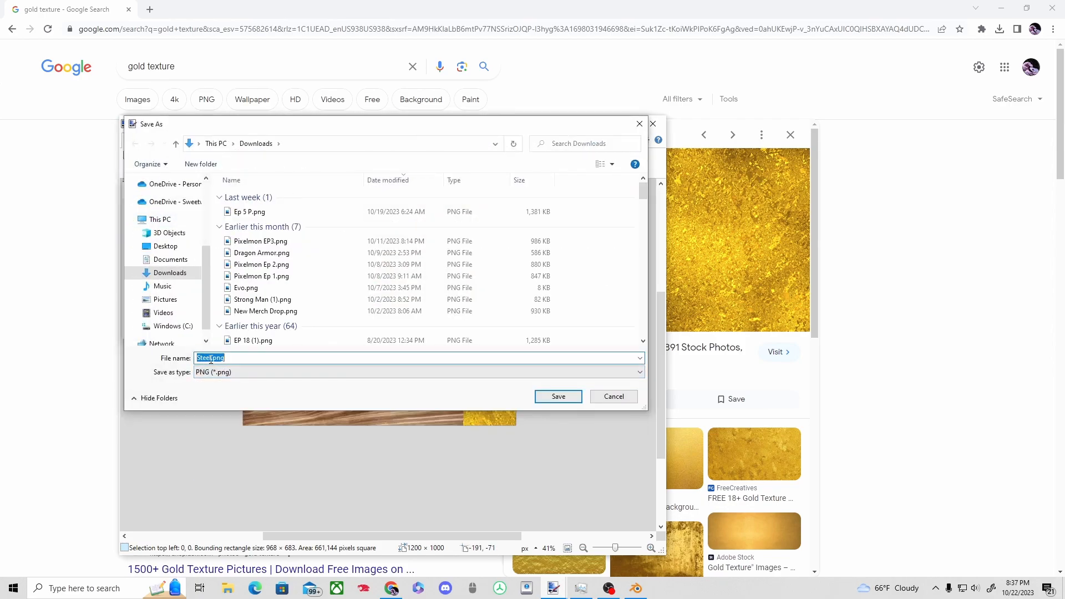
text(Sword)
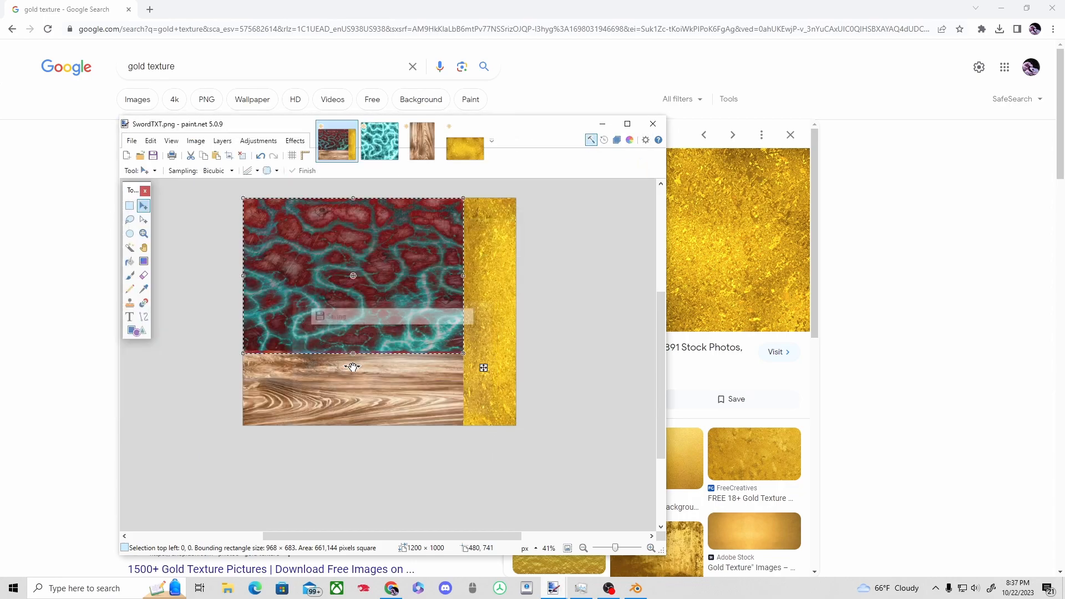
click(635, 588)
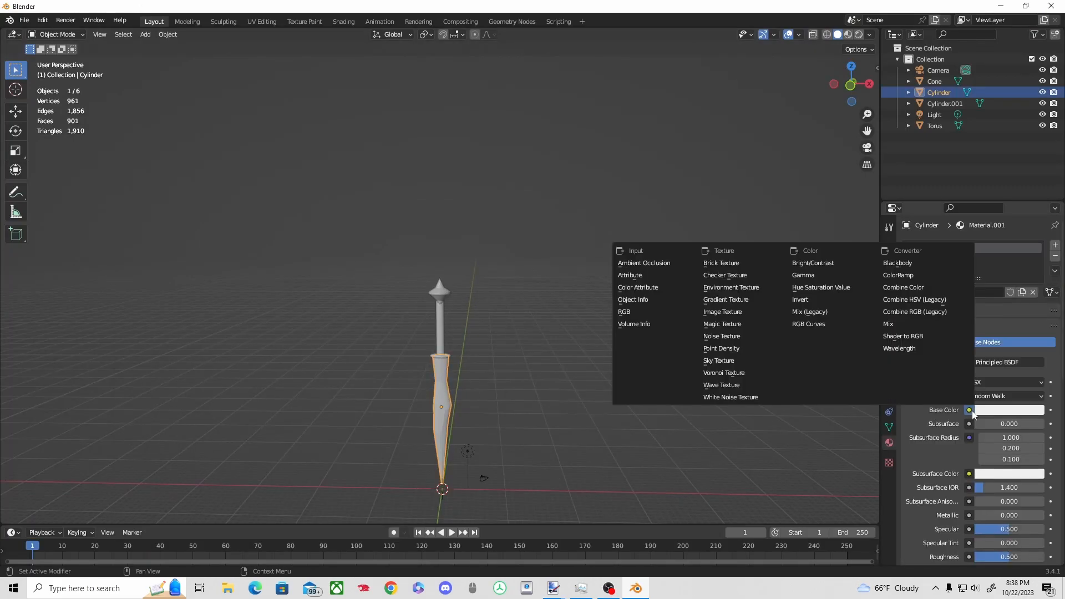
Step: Load SwordTXT.png from Downloads as an Image Texture on Base Color
click(722, 311)
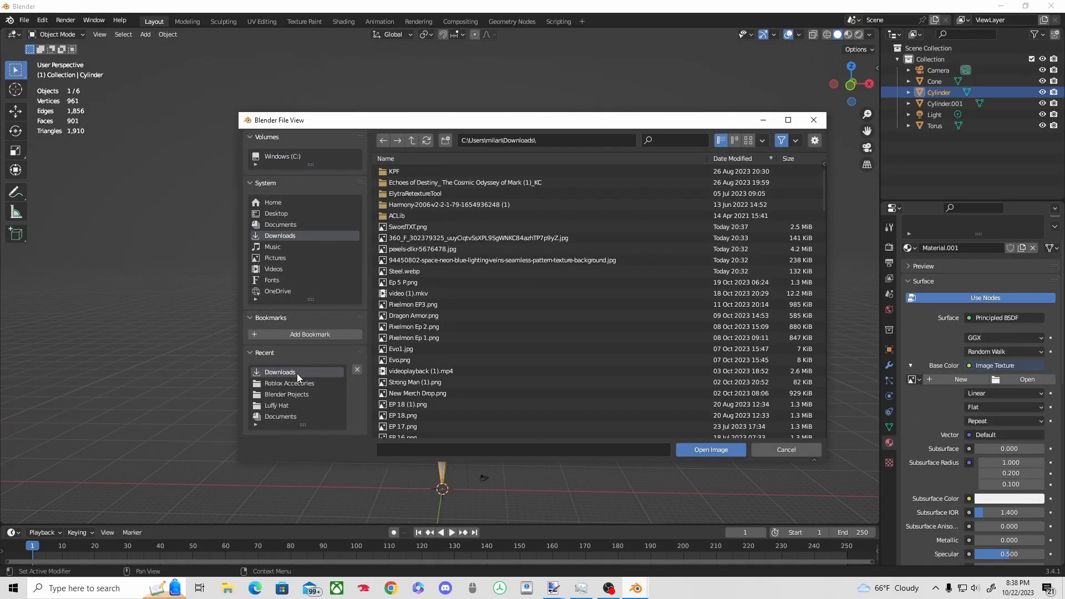
click(710, 449)
text(uv)
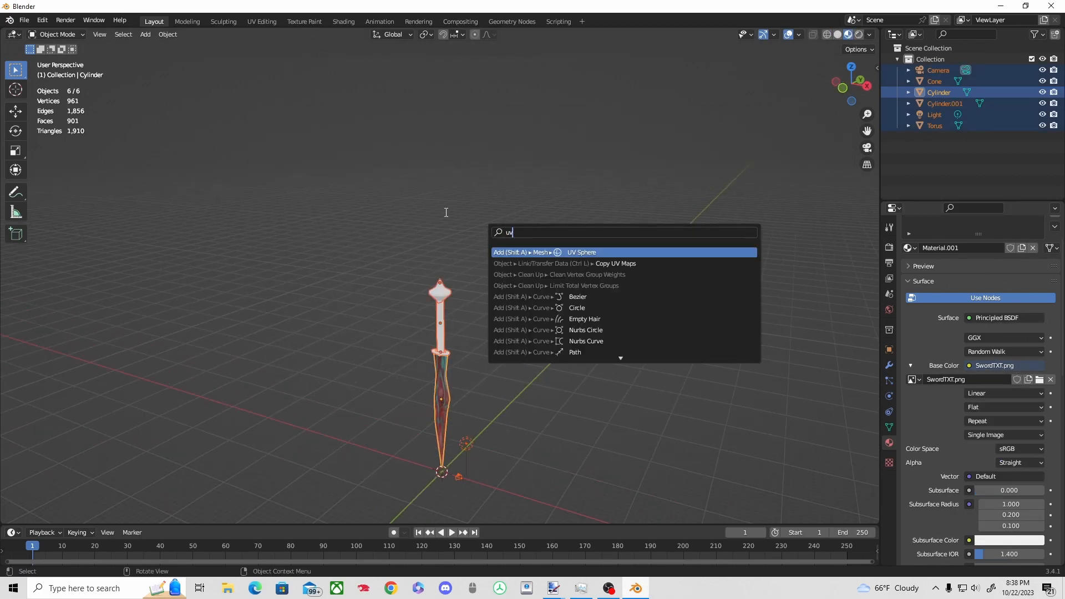
Step: Load SwordTXT.png in UV Editing and scale the blade UVs onto the red-teal area
click(304, 21)
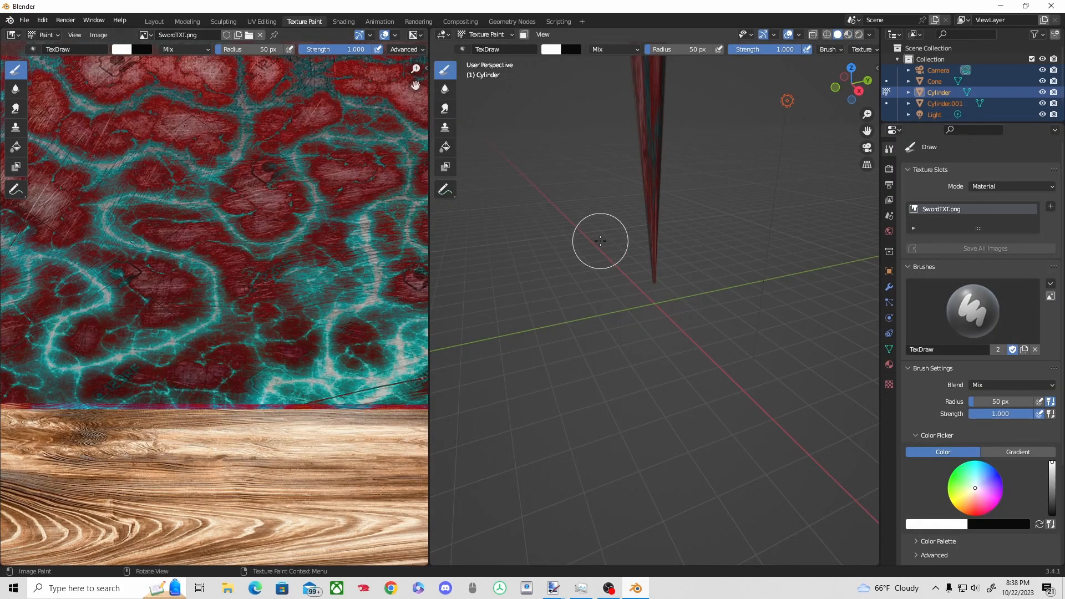
click(260, 21)
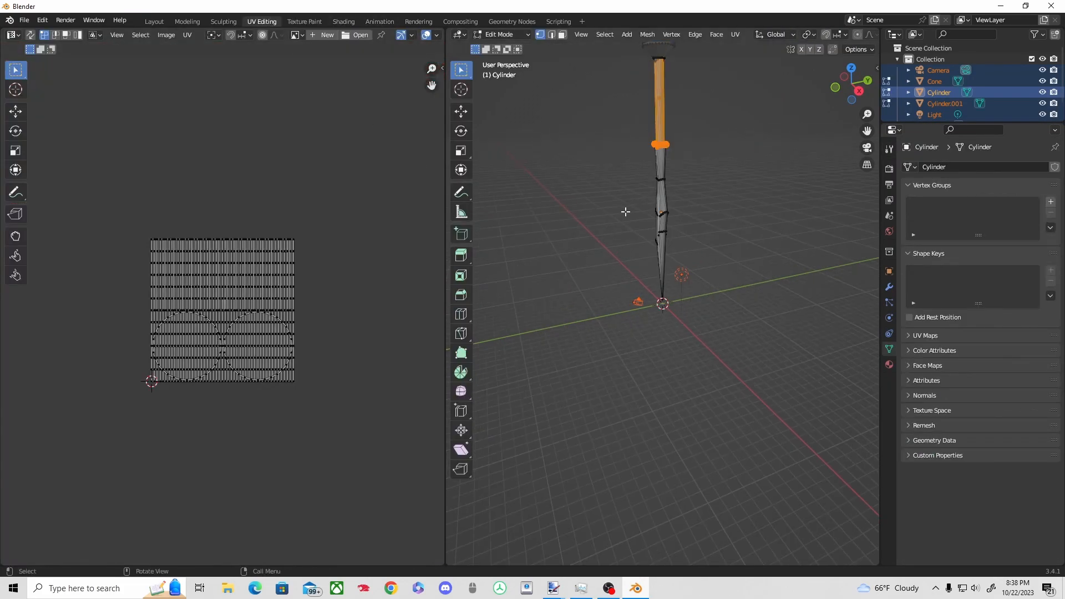
click(361, 34)
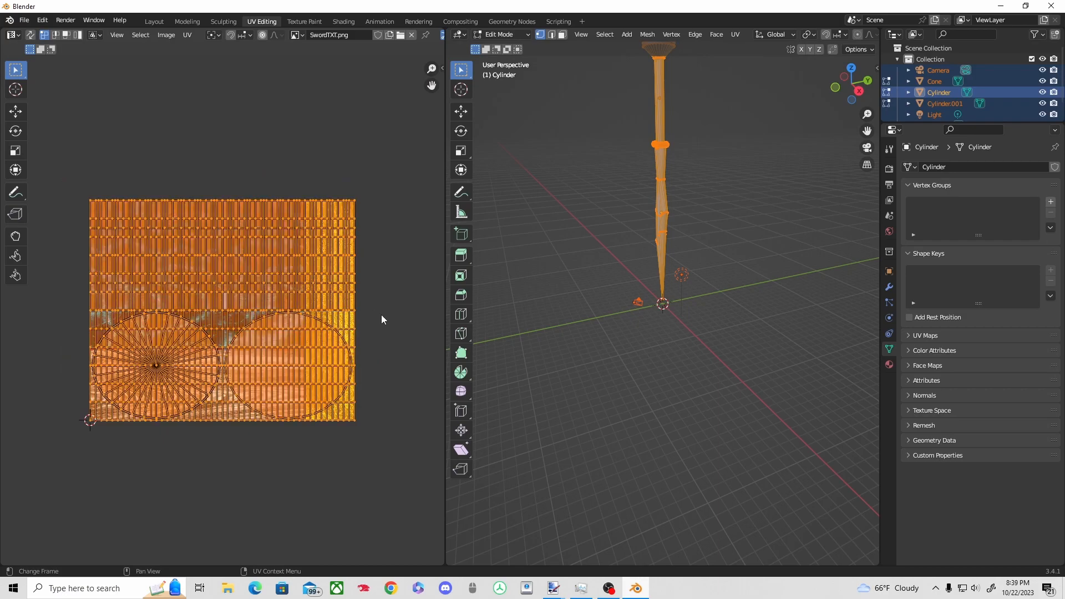
key(s)
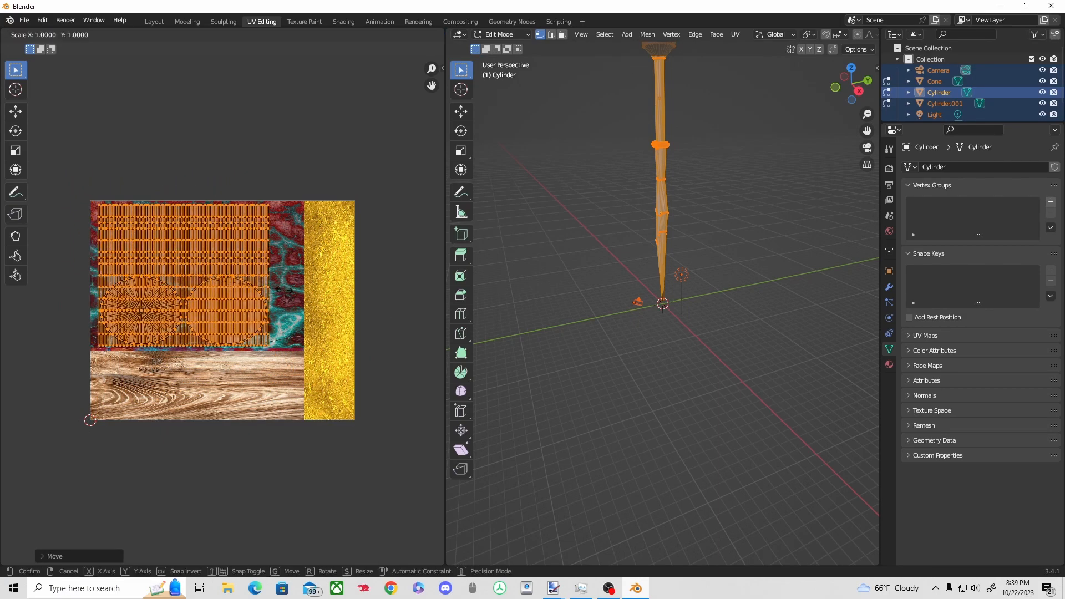
click(153, 21)
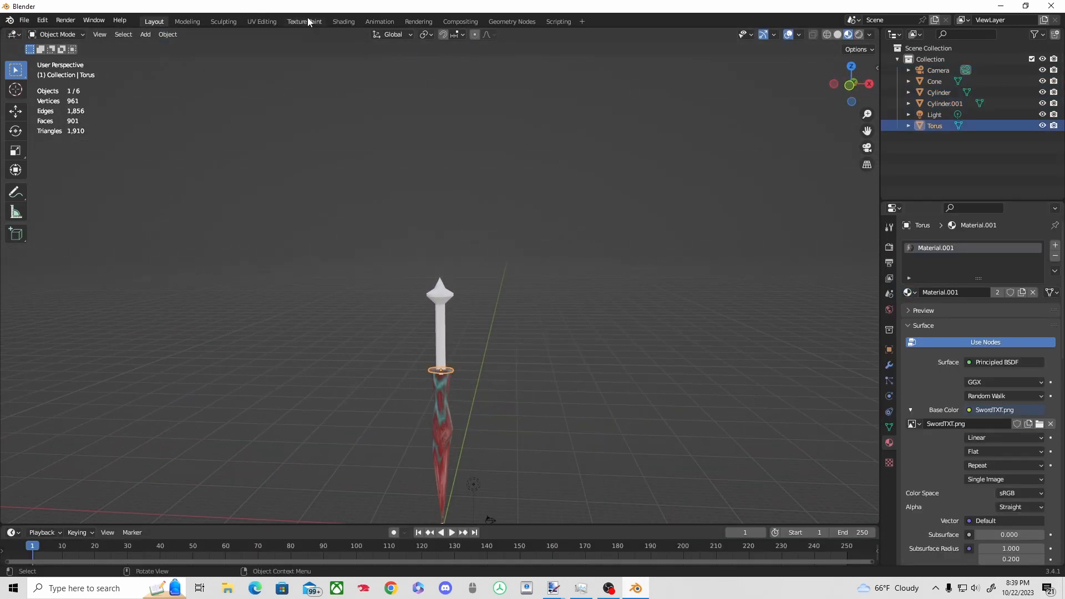
Step: Map the guard and pommel UVs to gold and the handle to wood, checking each in Layout
click(261, 21)
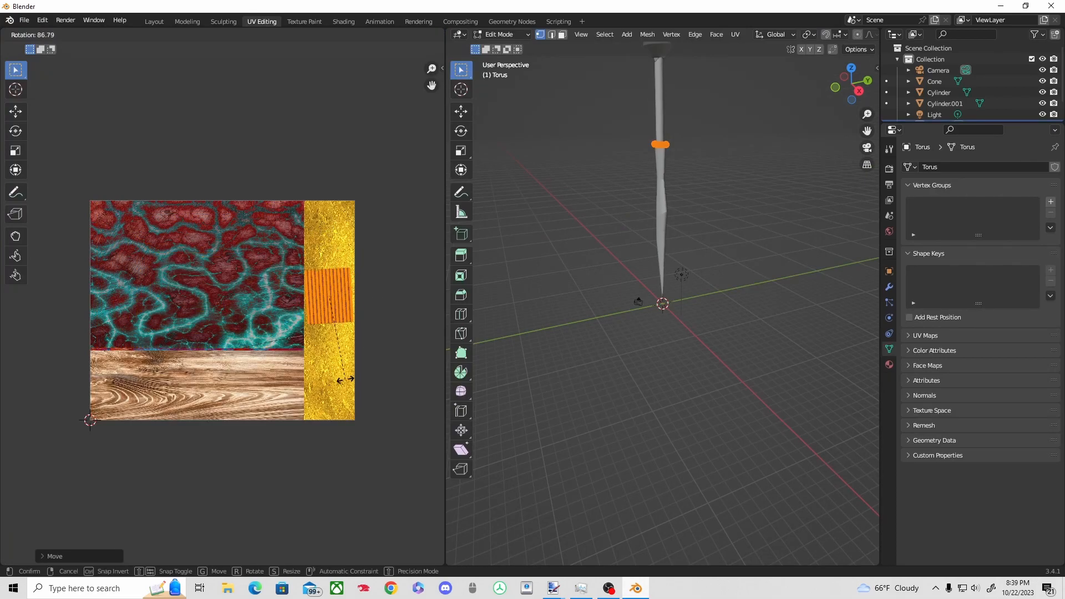
click(154, 21)
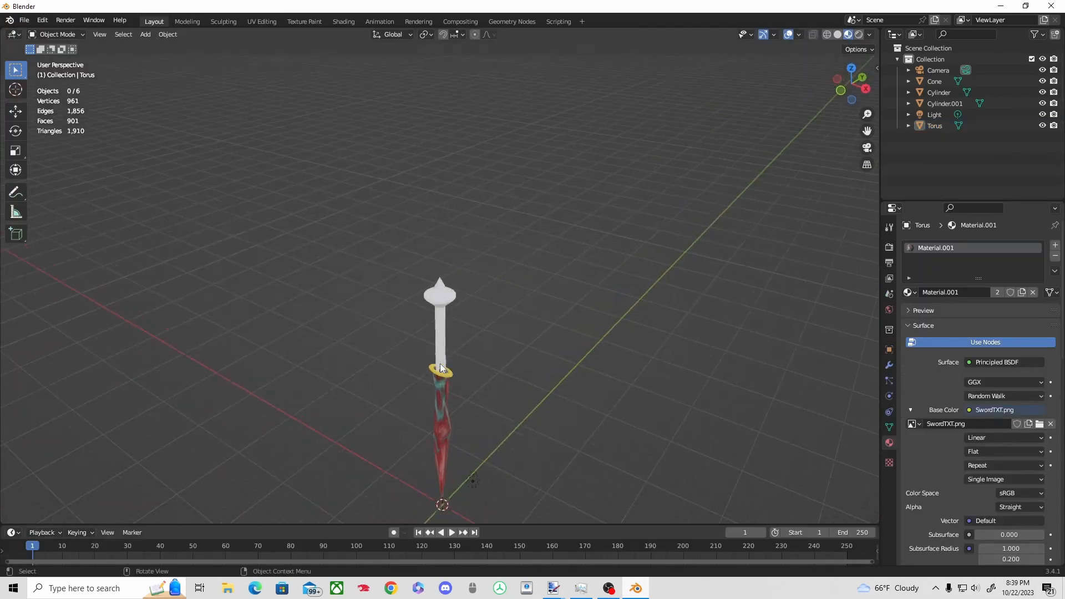
click(261, 21)
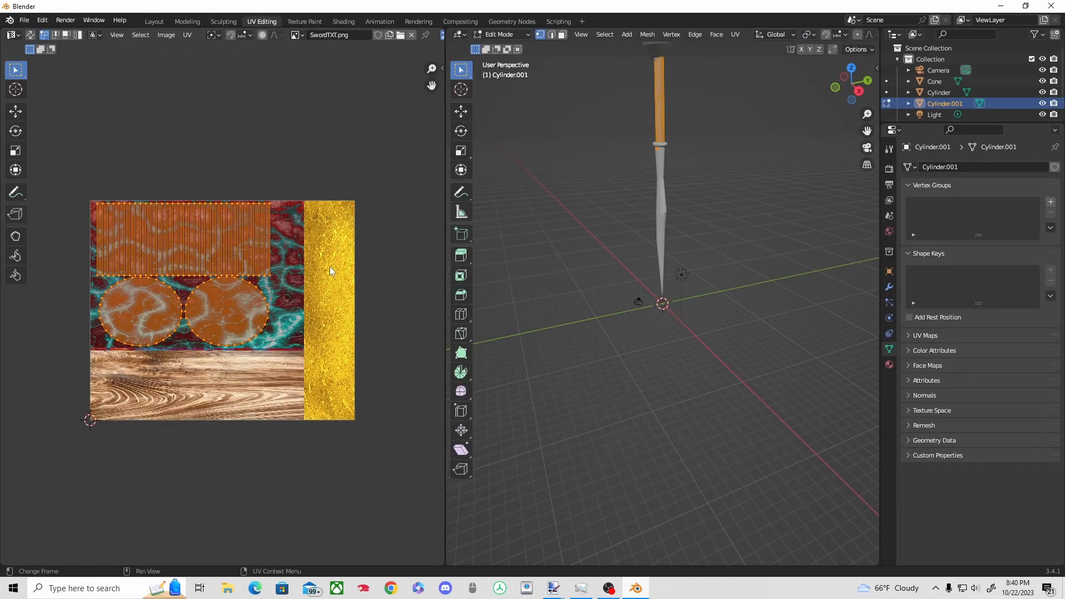
click(153, 21)
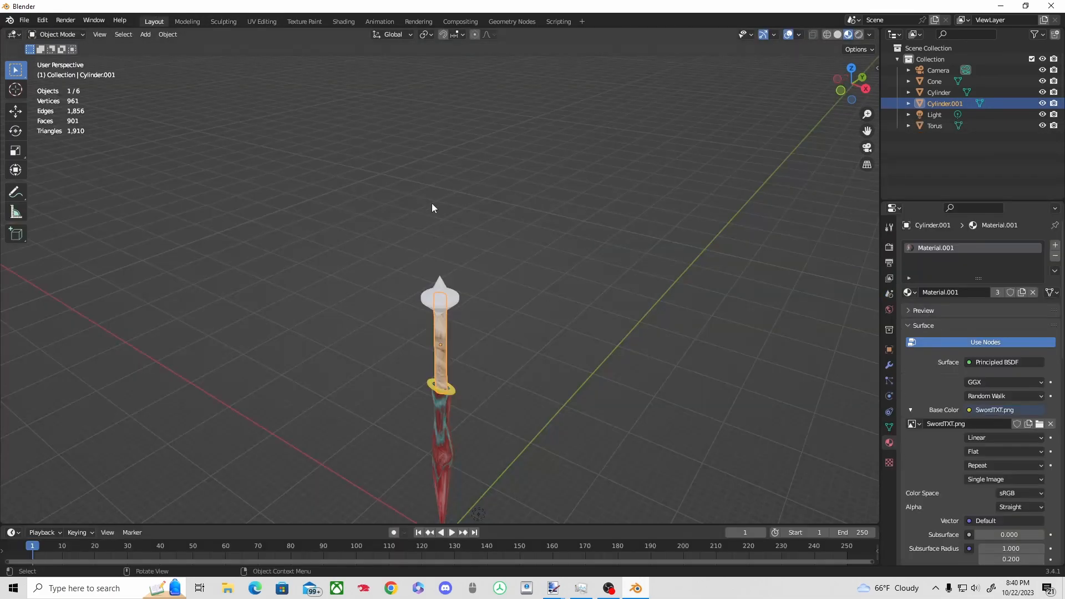
click(261, 21)
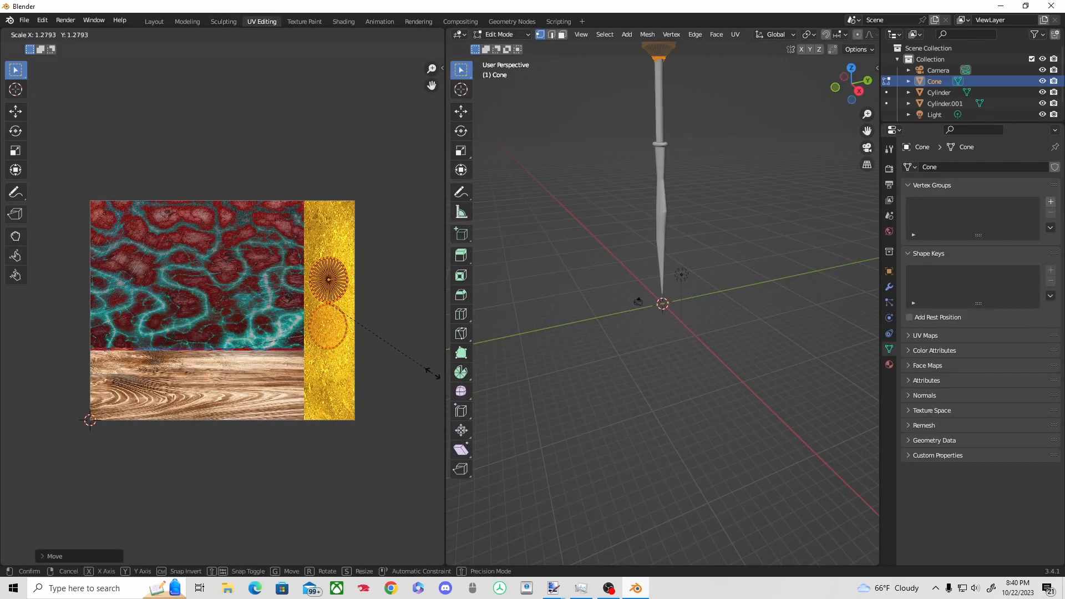
click(153, 21)
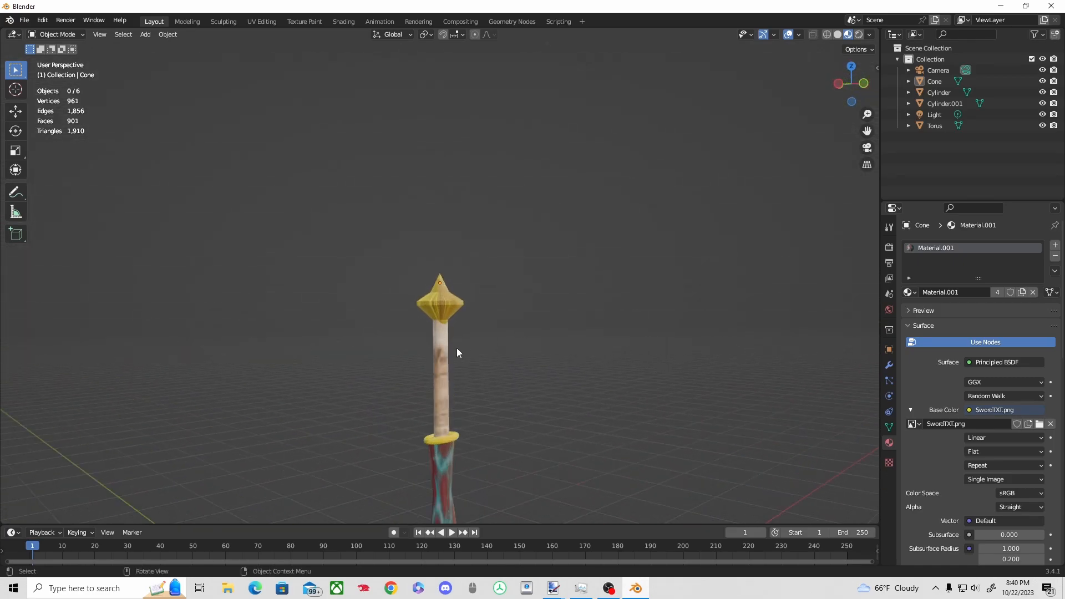
click(261, 21)
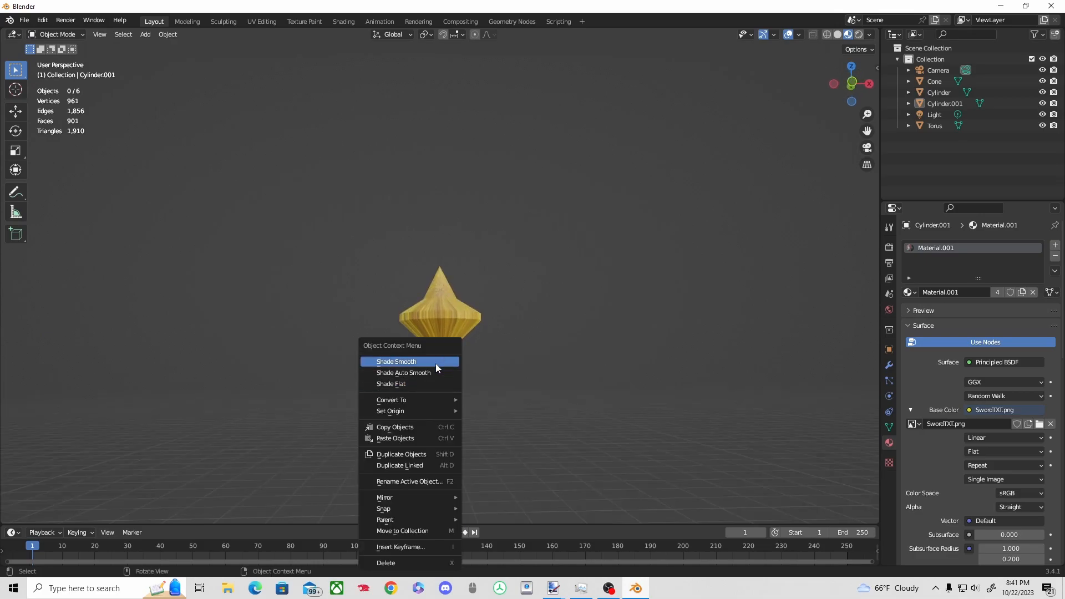
Step: Apply Shade Smooth to the selected sword parts and join them into one object
click(935, 126)
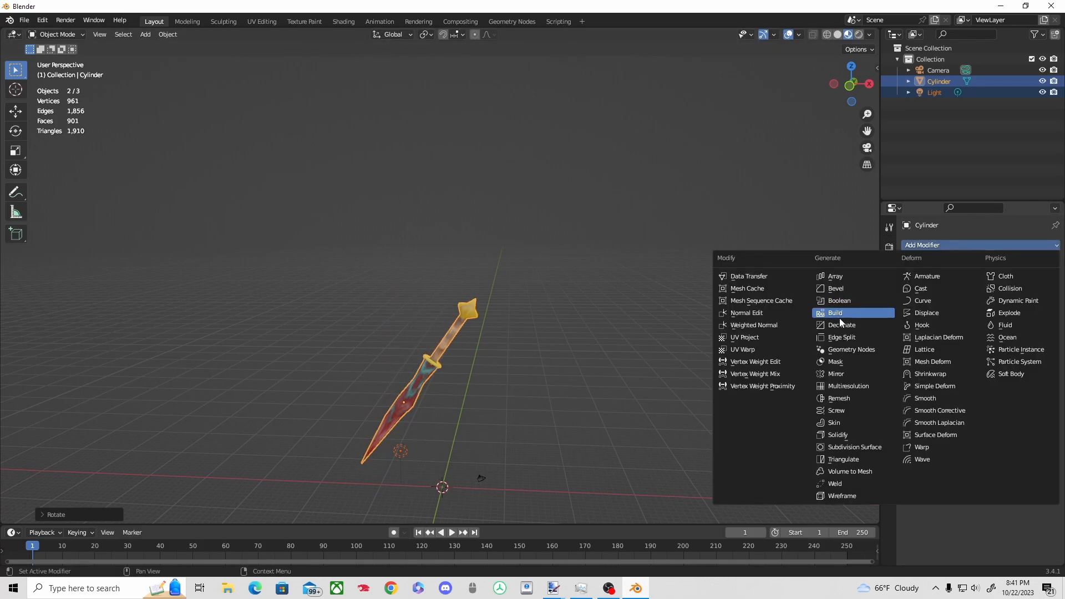
Step: Add an X-axis Mirror modifier to the sword and import the character model from OBJ
click(835, 373)
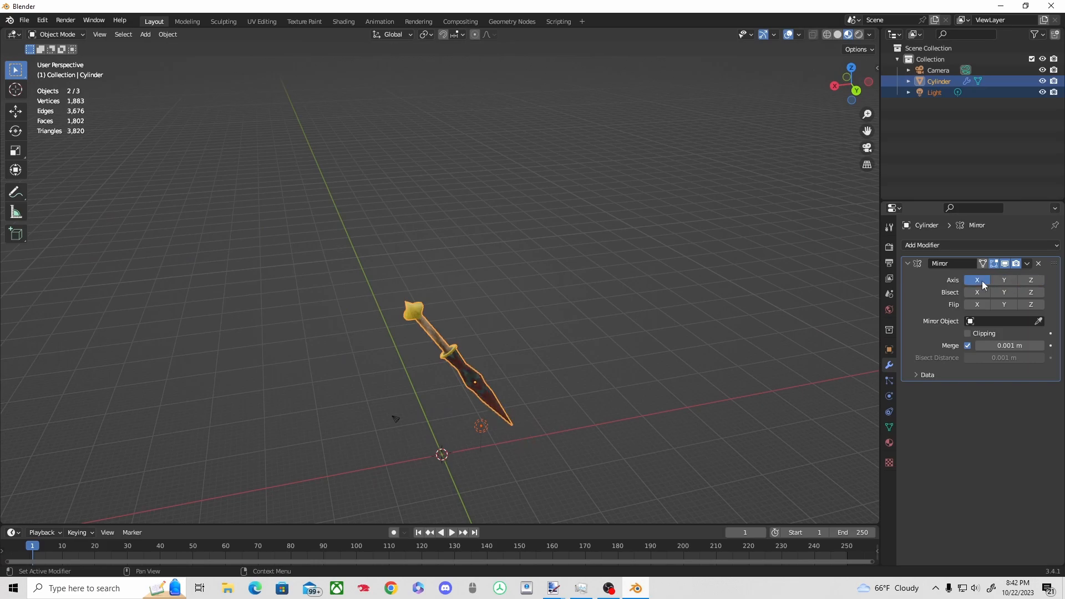
click(24, 20)
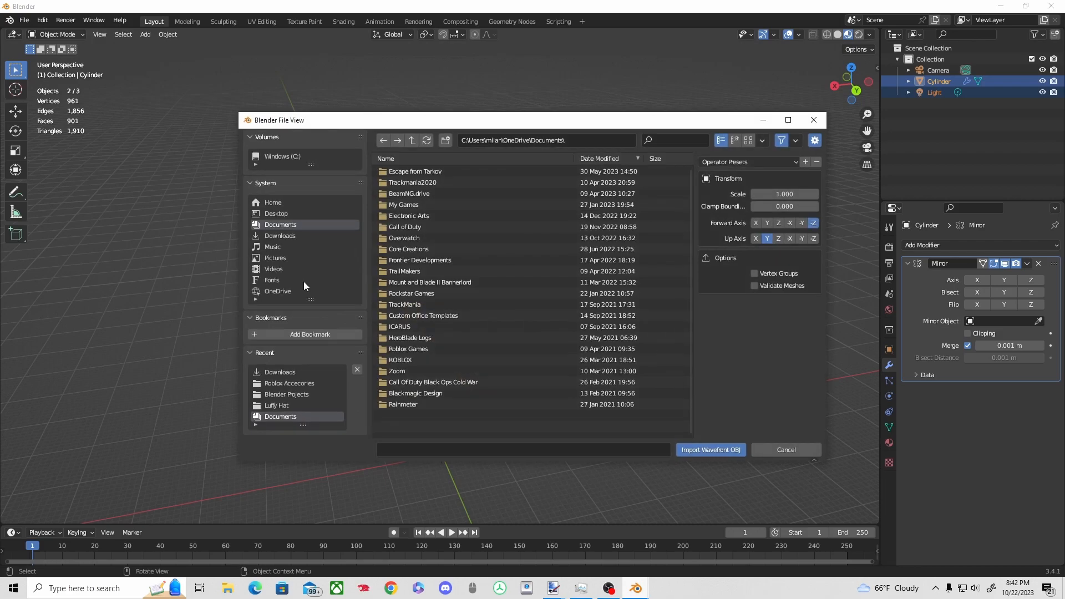
click(710, 448)
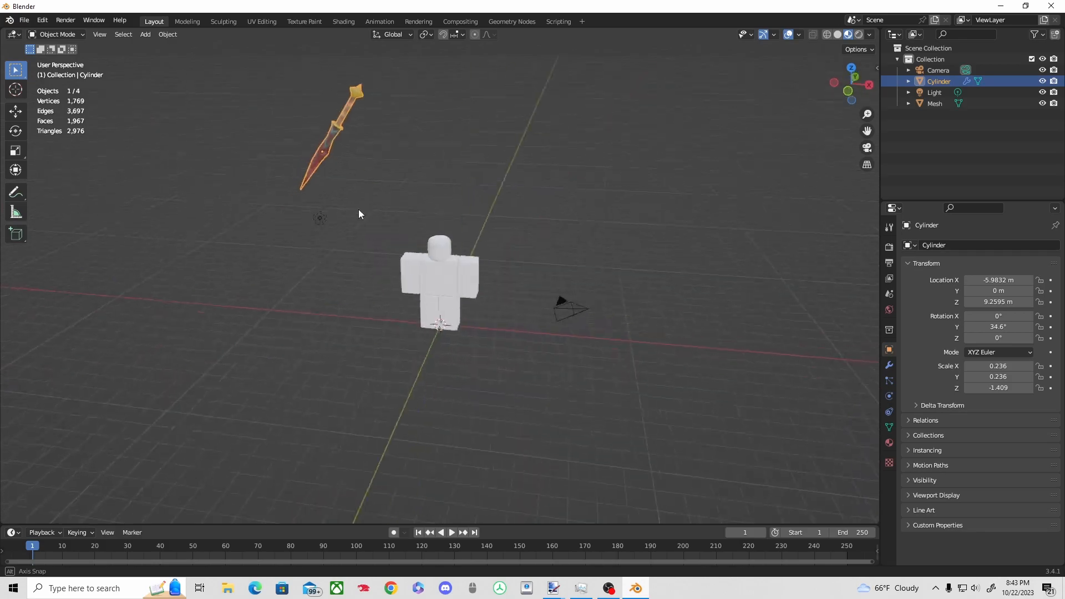
Step: Mirror the sword around the character mesh, resize it, untick Merge, and try Bisect and Data options
click(888, 365)
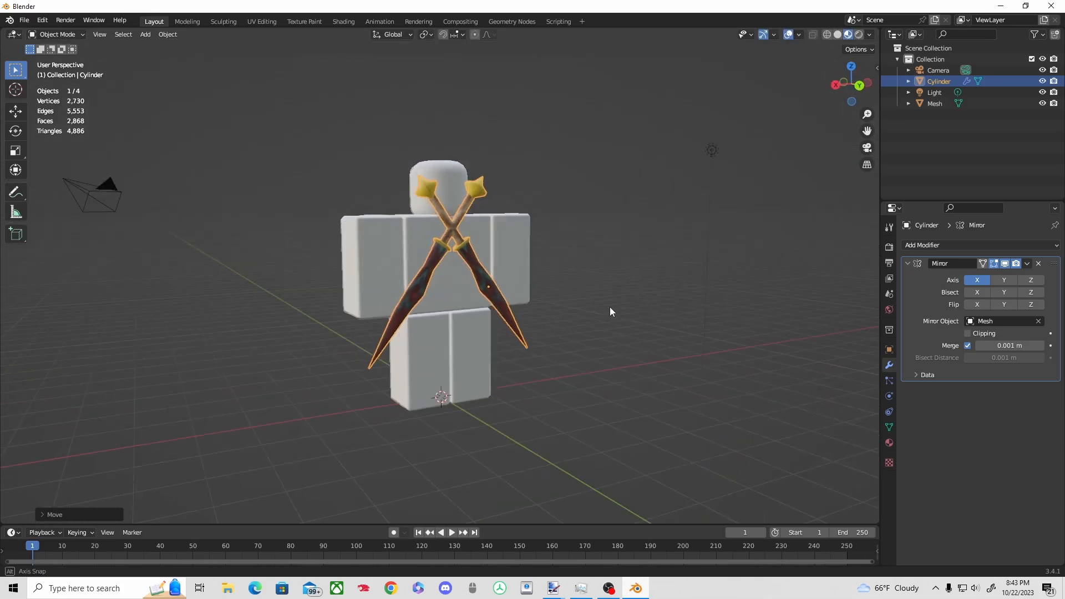
key(s)
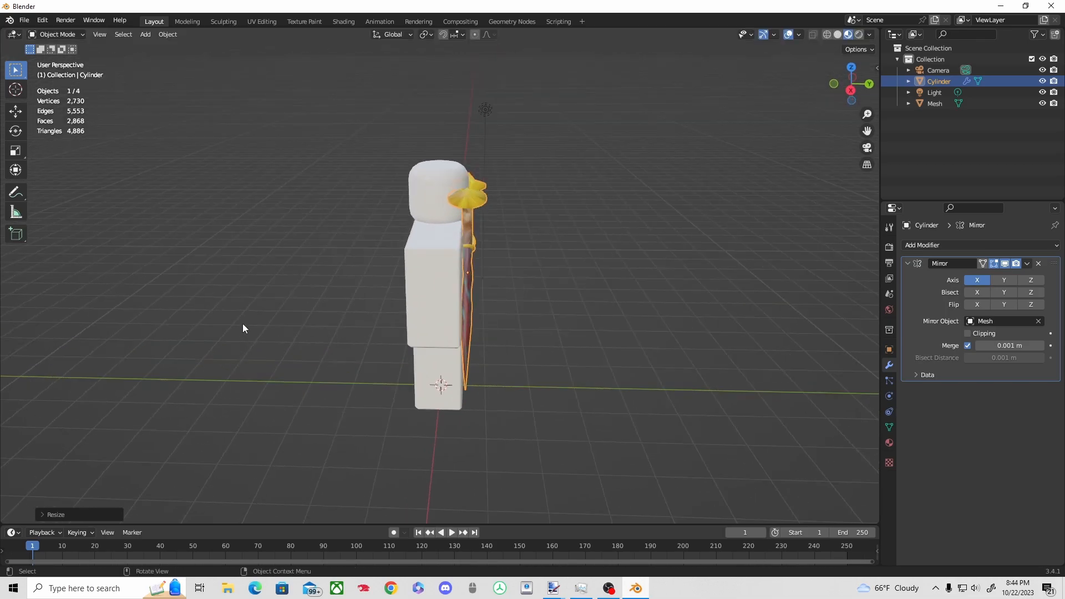
mouse_move(252, 321)
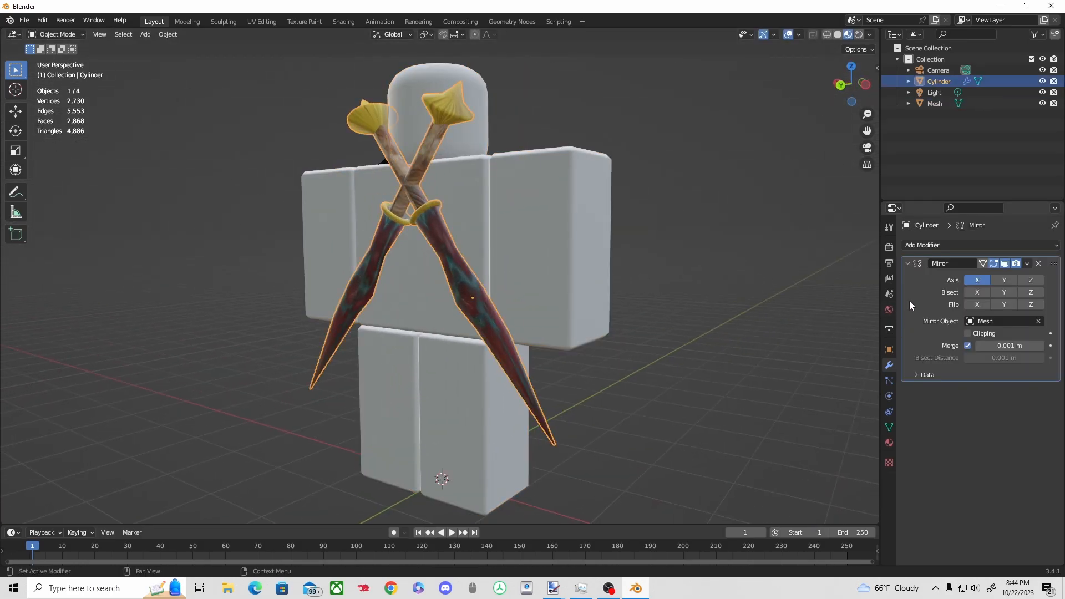
click(916, 374)
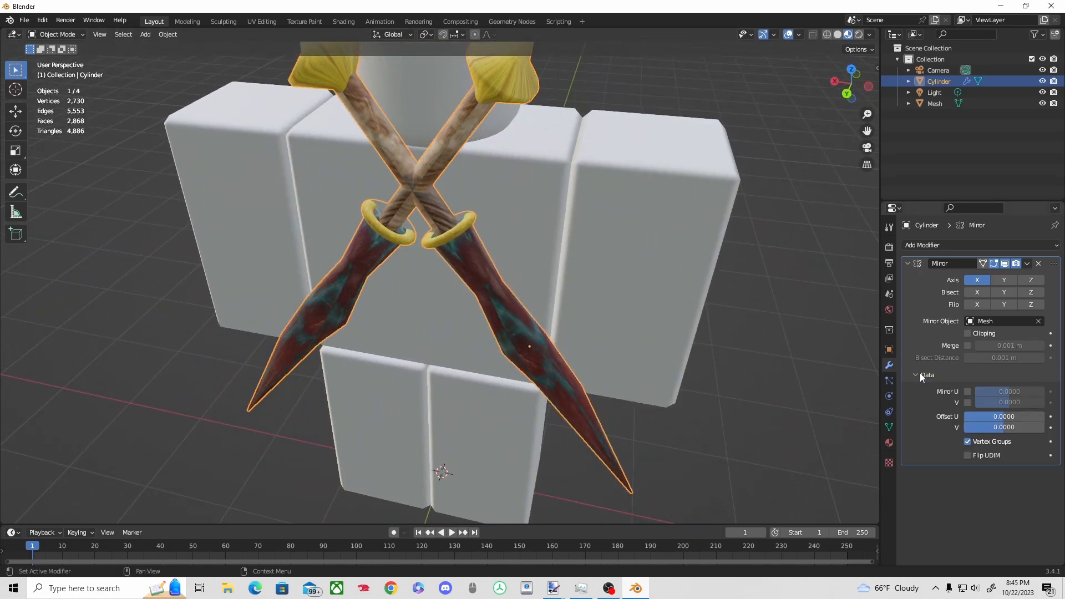
click(1003, 292)
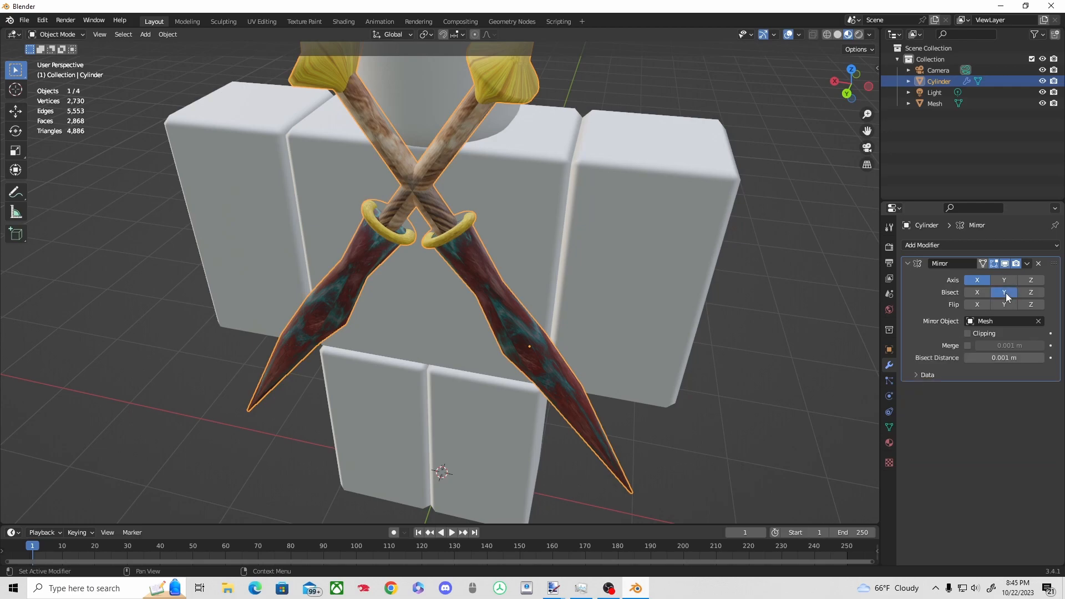
click(1003, 292)
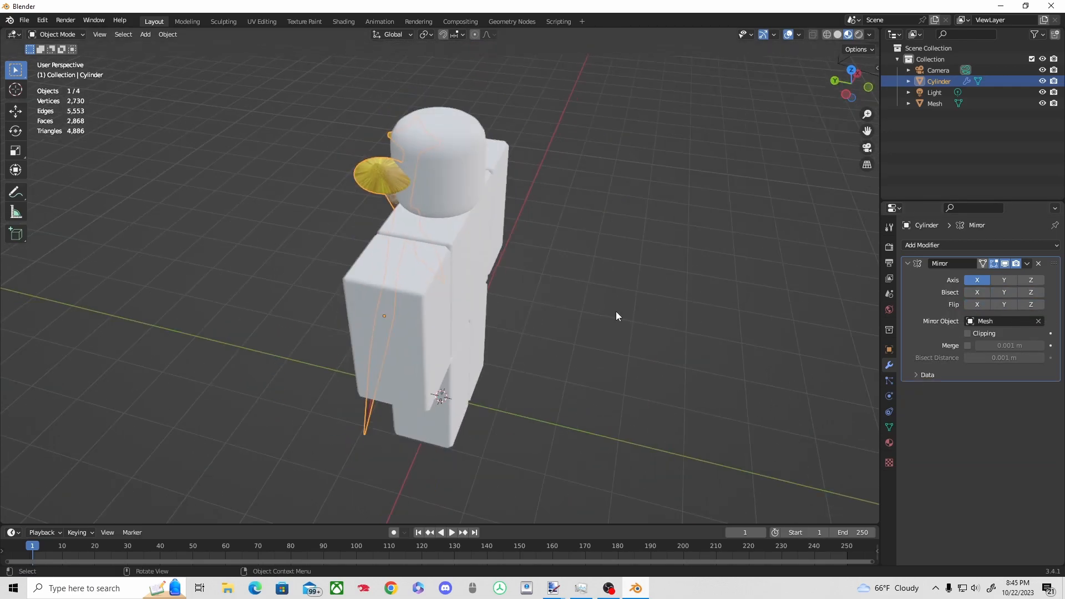
click(1030, 280)
text(DualSwords)
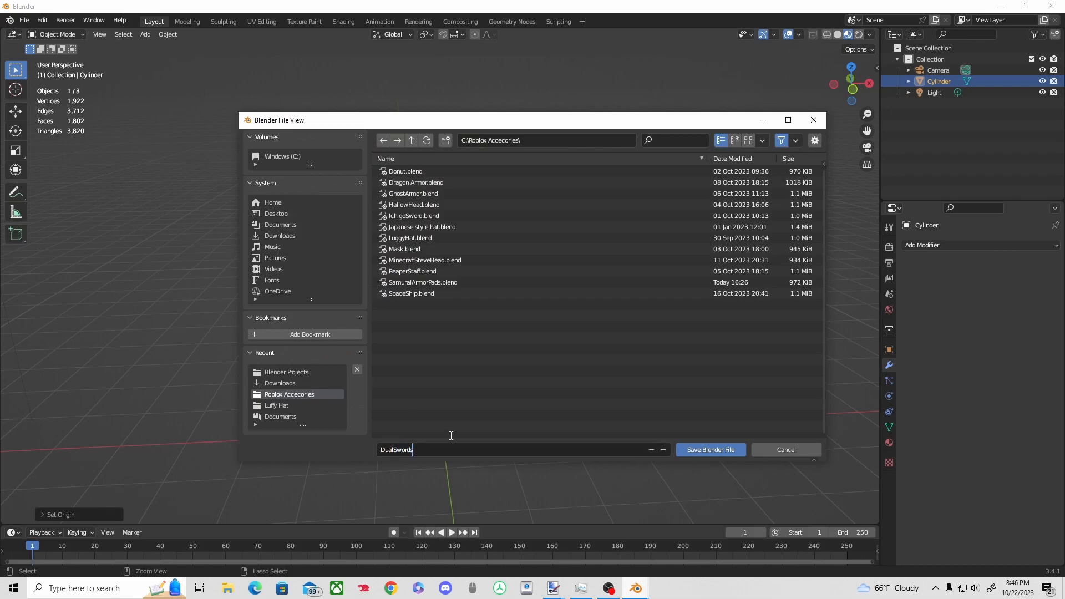
Step: Delete the character and save the swords as DualSwords in the Roblox Accecories folder
click(710, 449)
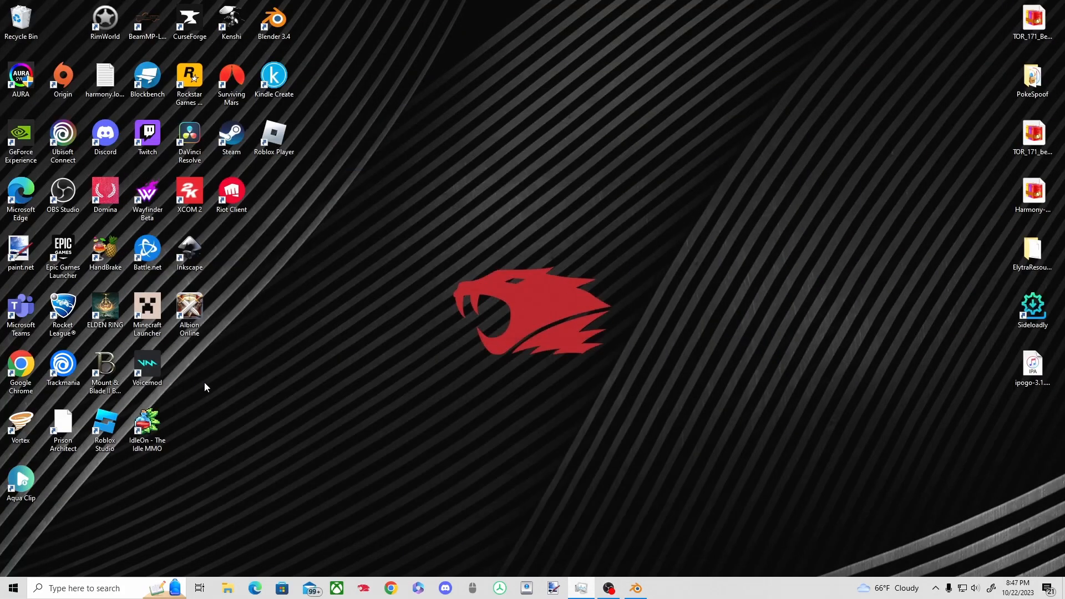
Step: Launch Roblox Studio from its desktop shortcut to reach the My Games list
double_click(105, 429)
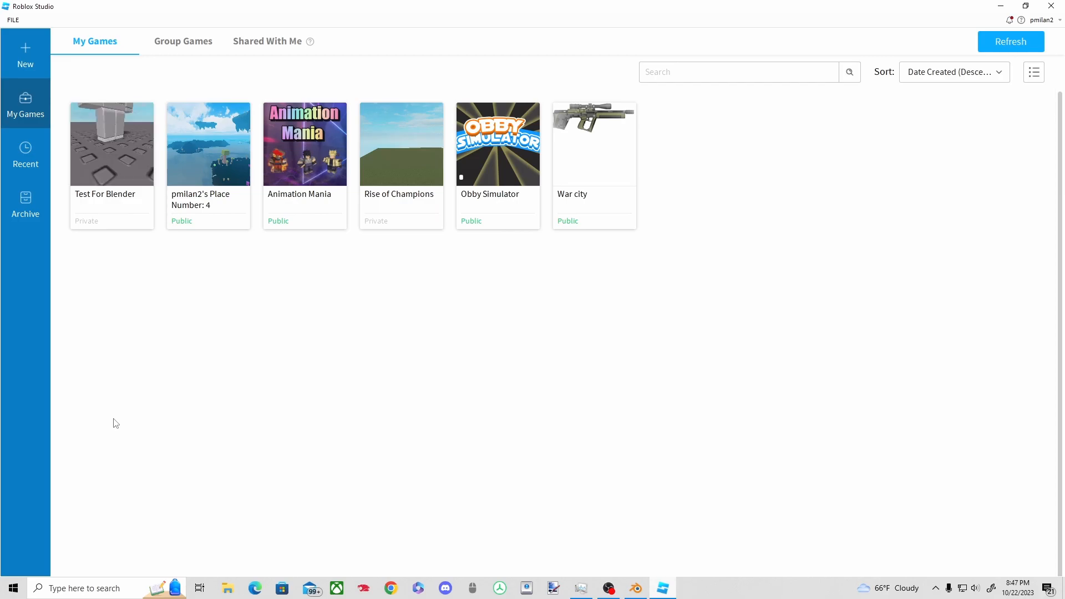
Step: Open the Test For Blender place and advance the Asset Creator to its character-type step
double_click(111, 144)
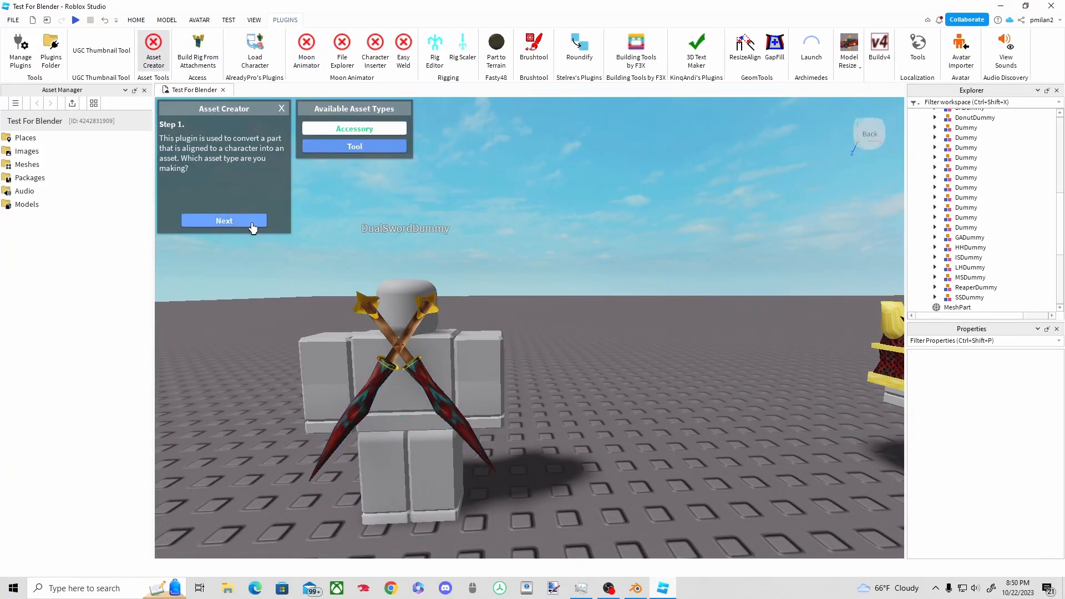
click(223, 220)
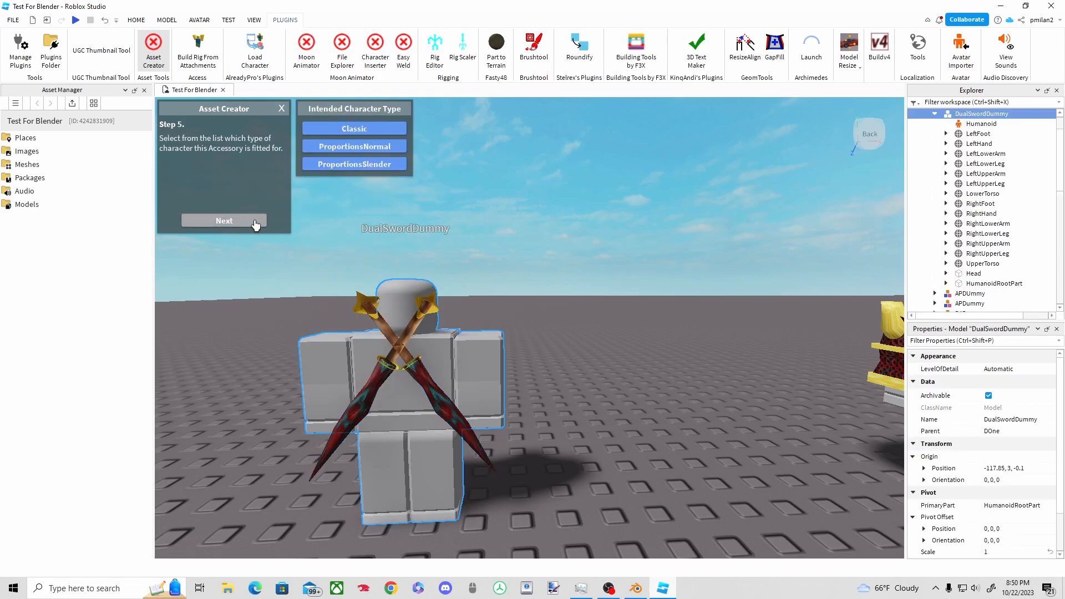